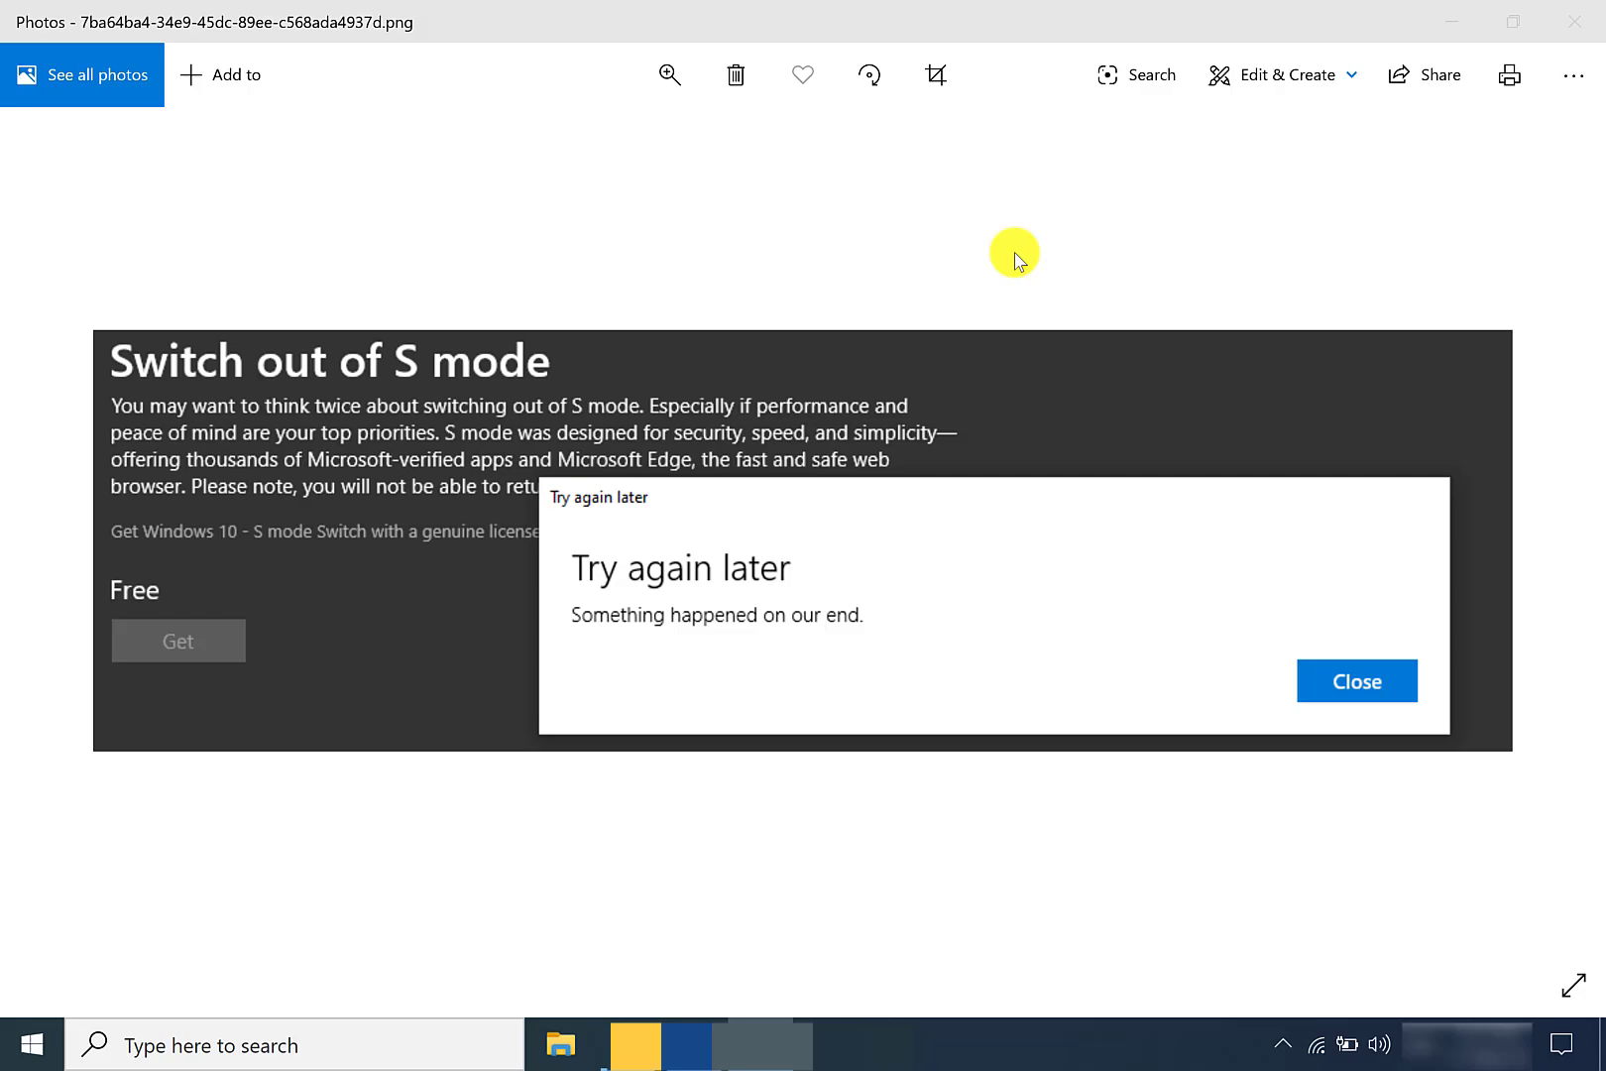
mouse_move(607, 508)
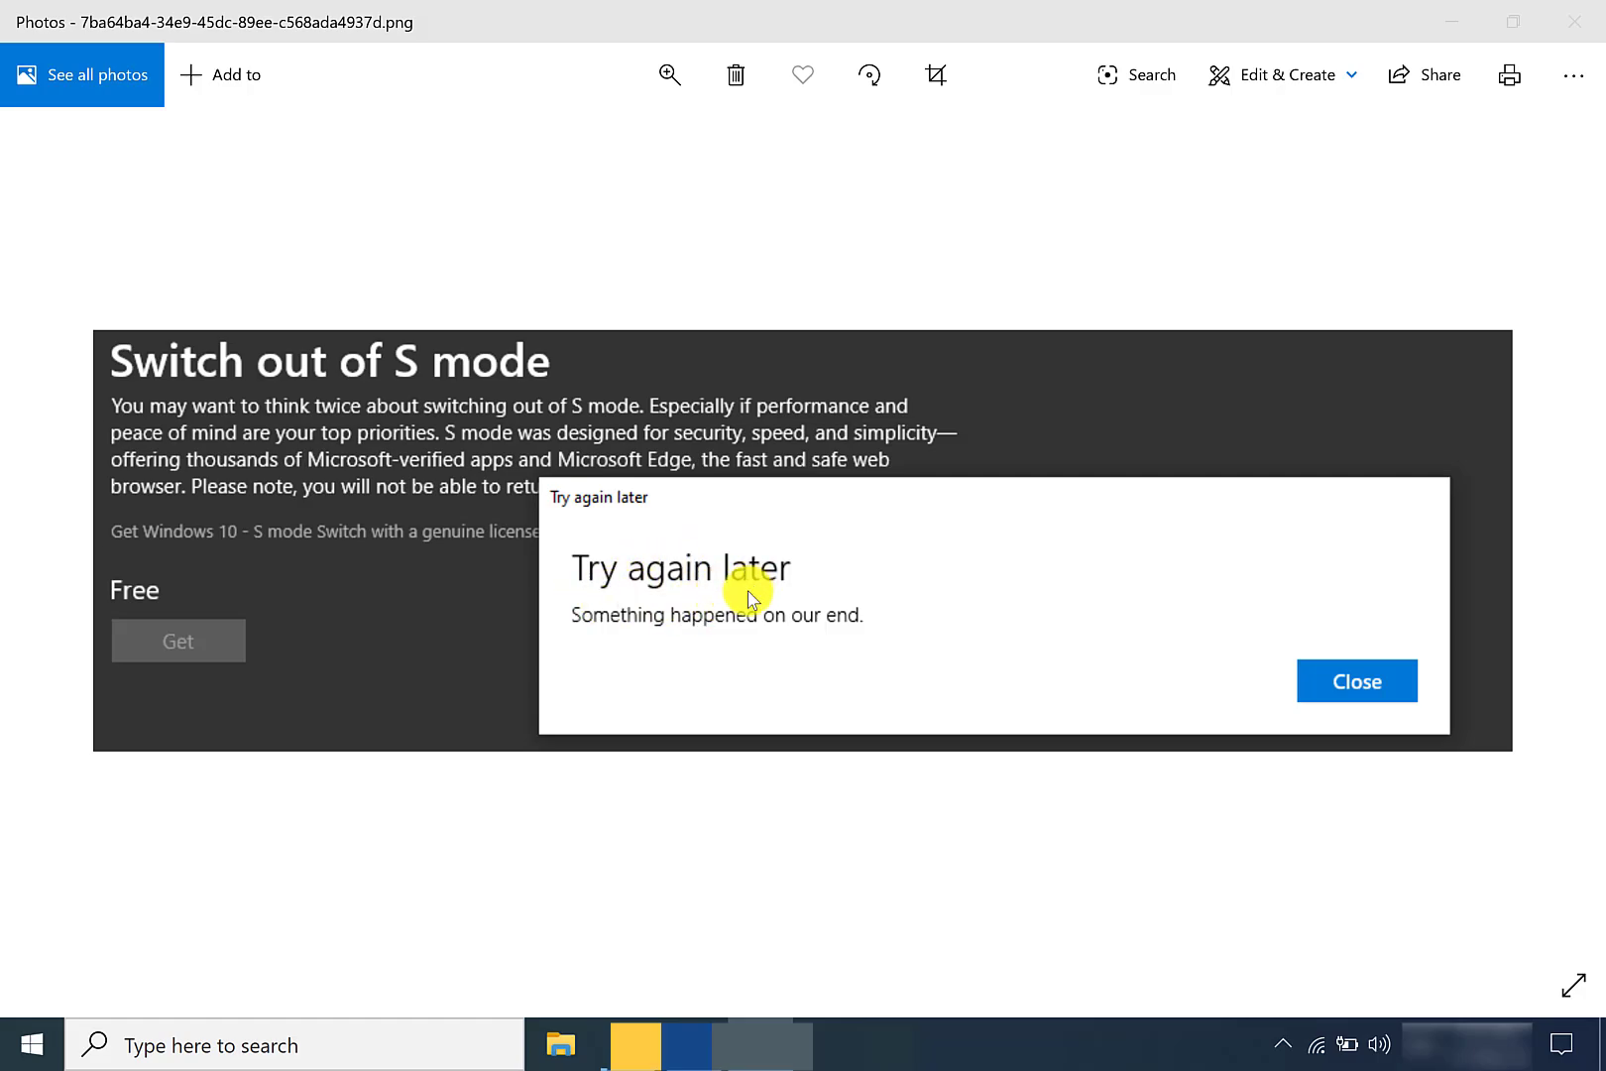
mouse_move(1006, 620)
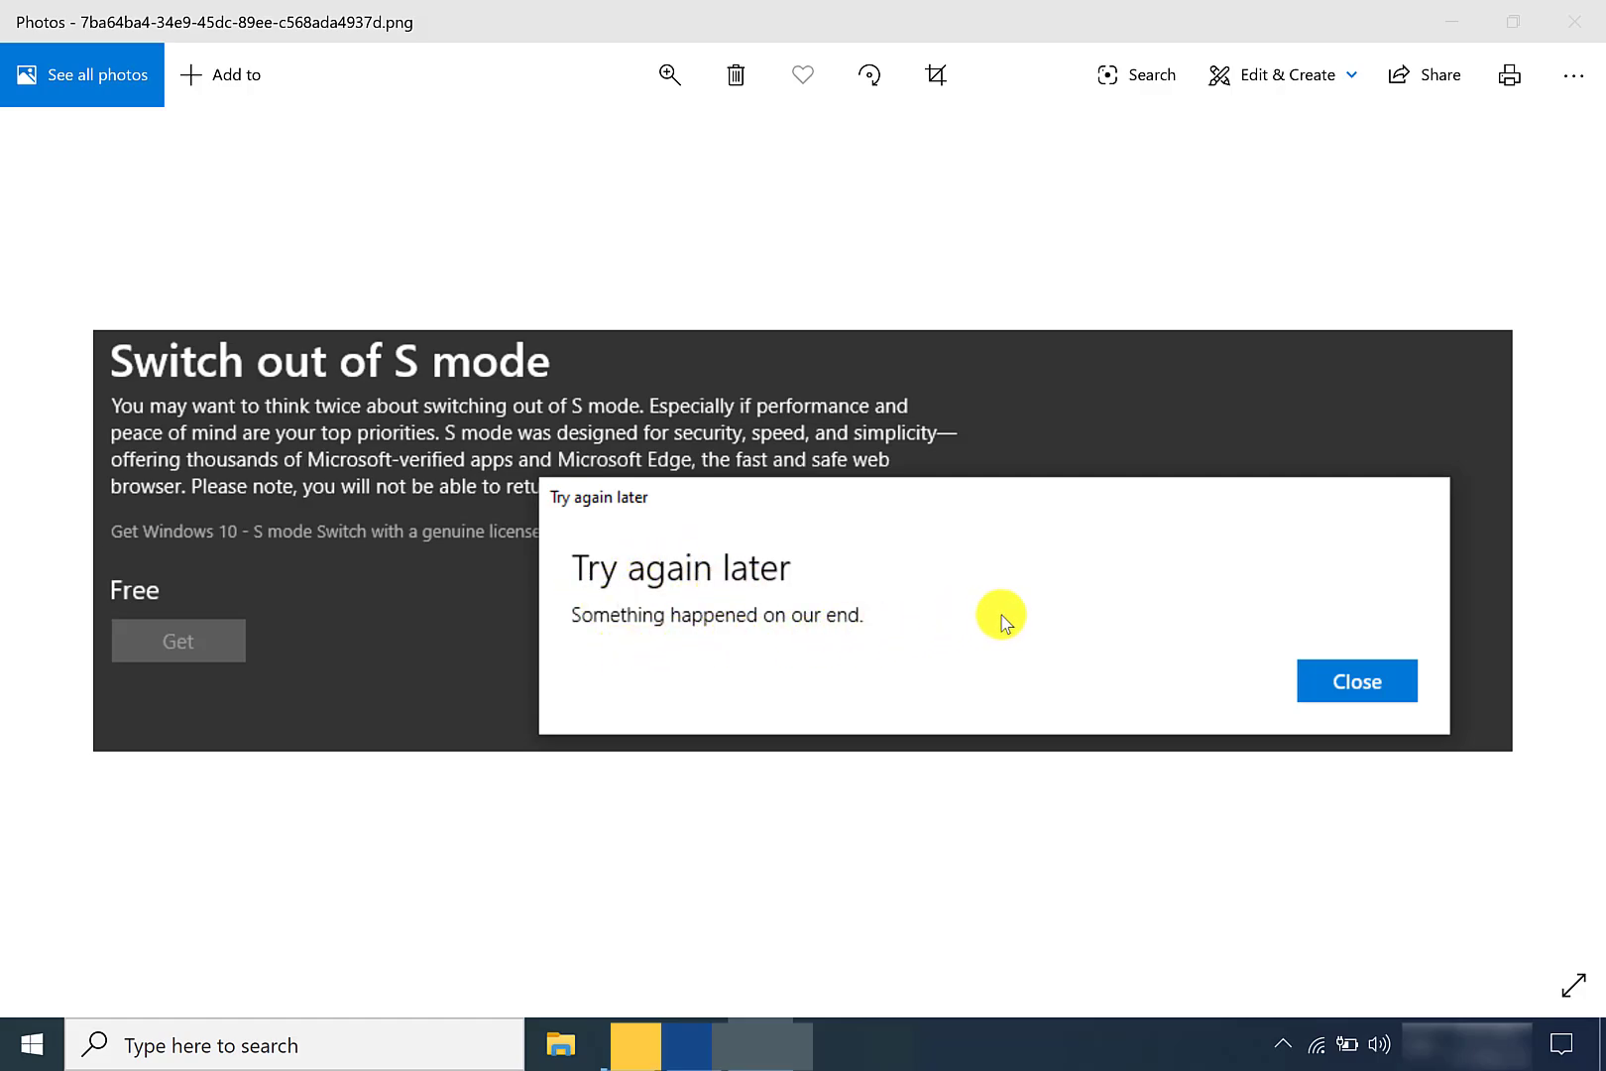
mouse_move(1001, 602)
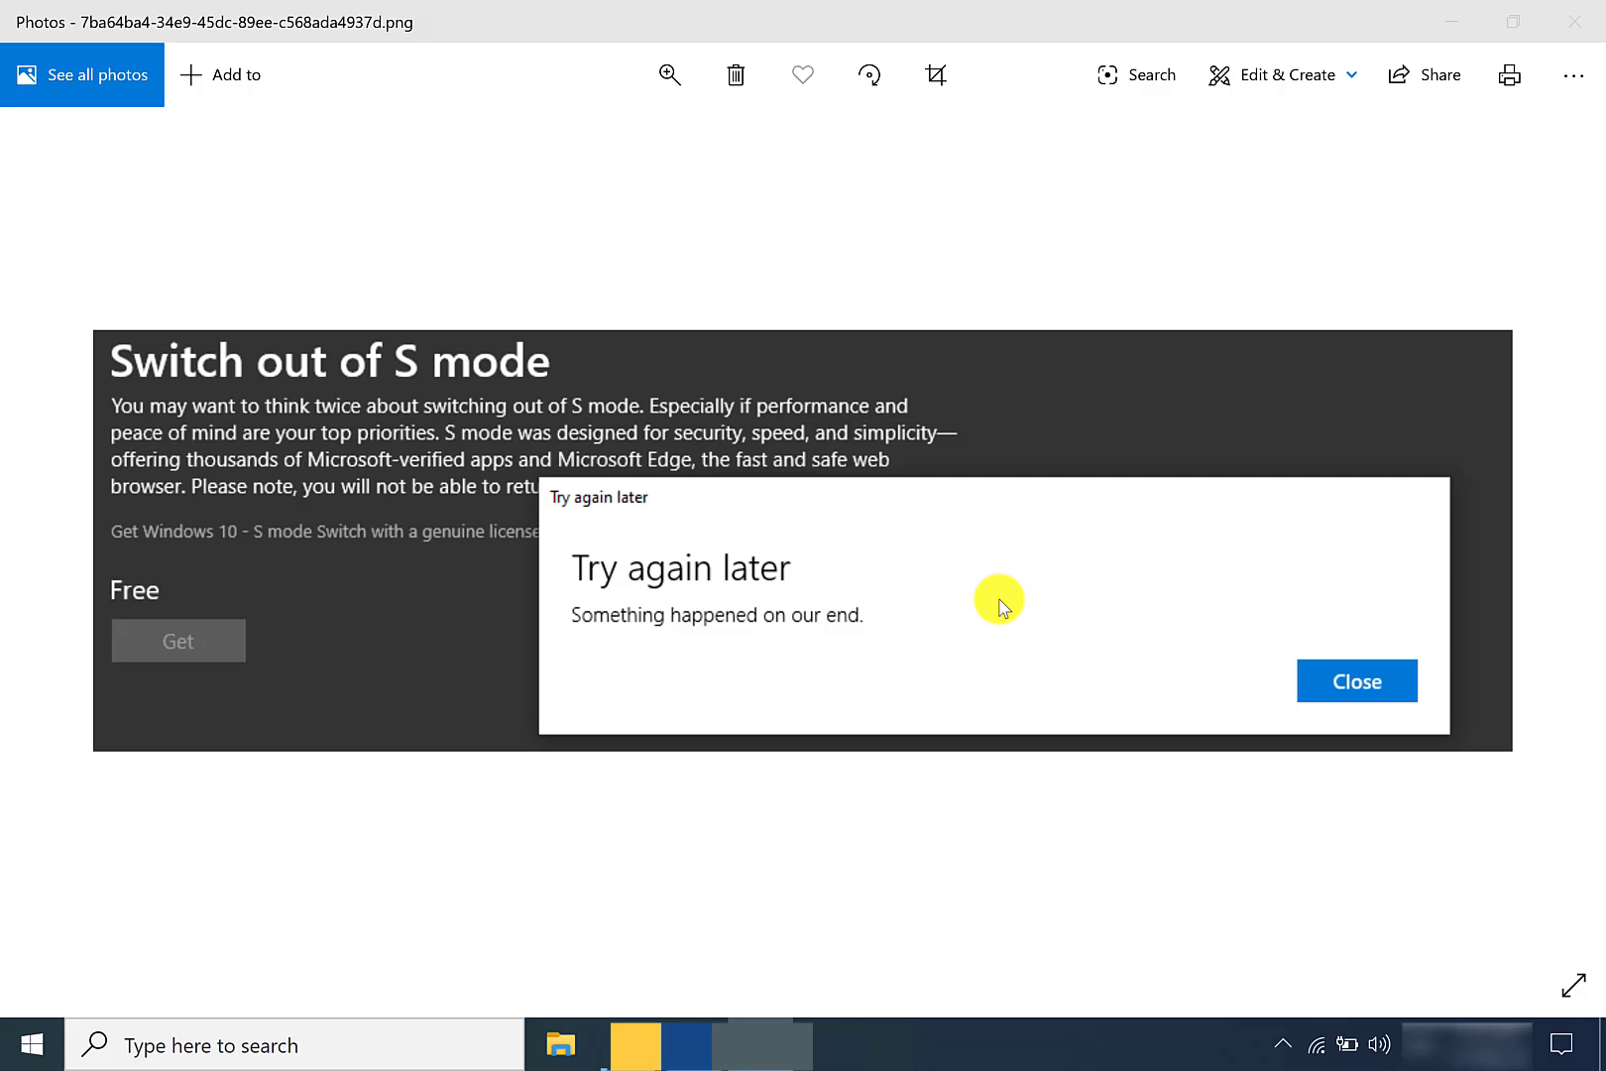
mouse_move(983, 517)
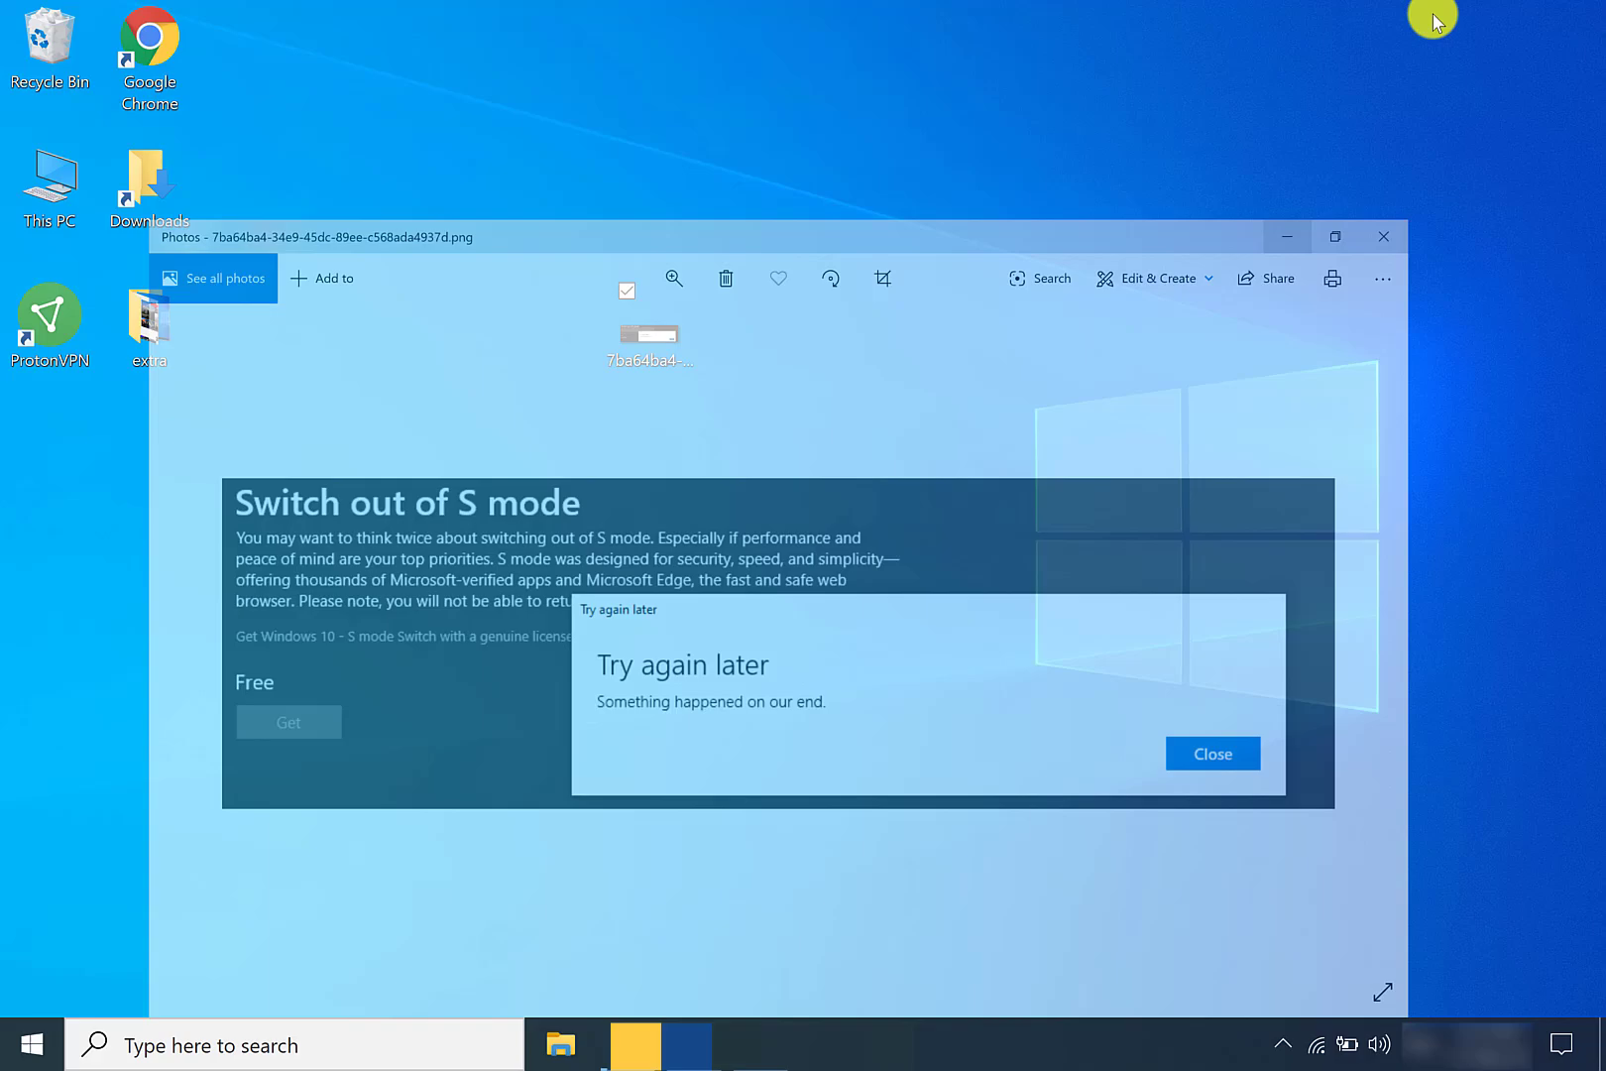
Step: Search the taskbar for 'microsoft store' and launch the Microsoft Store best match
click(1213, 753)
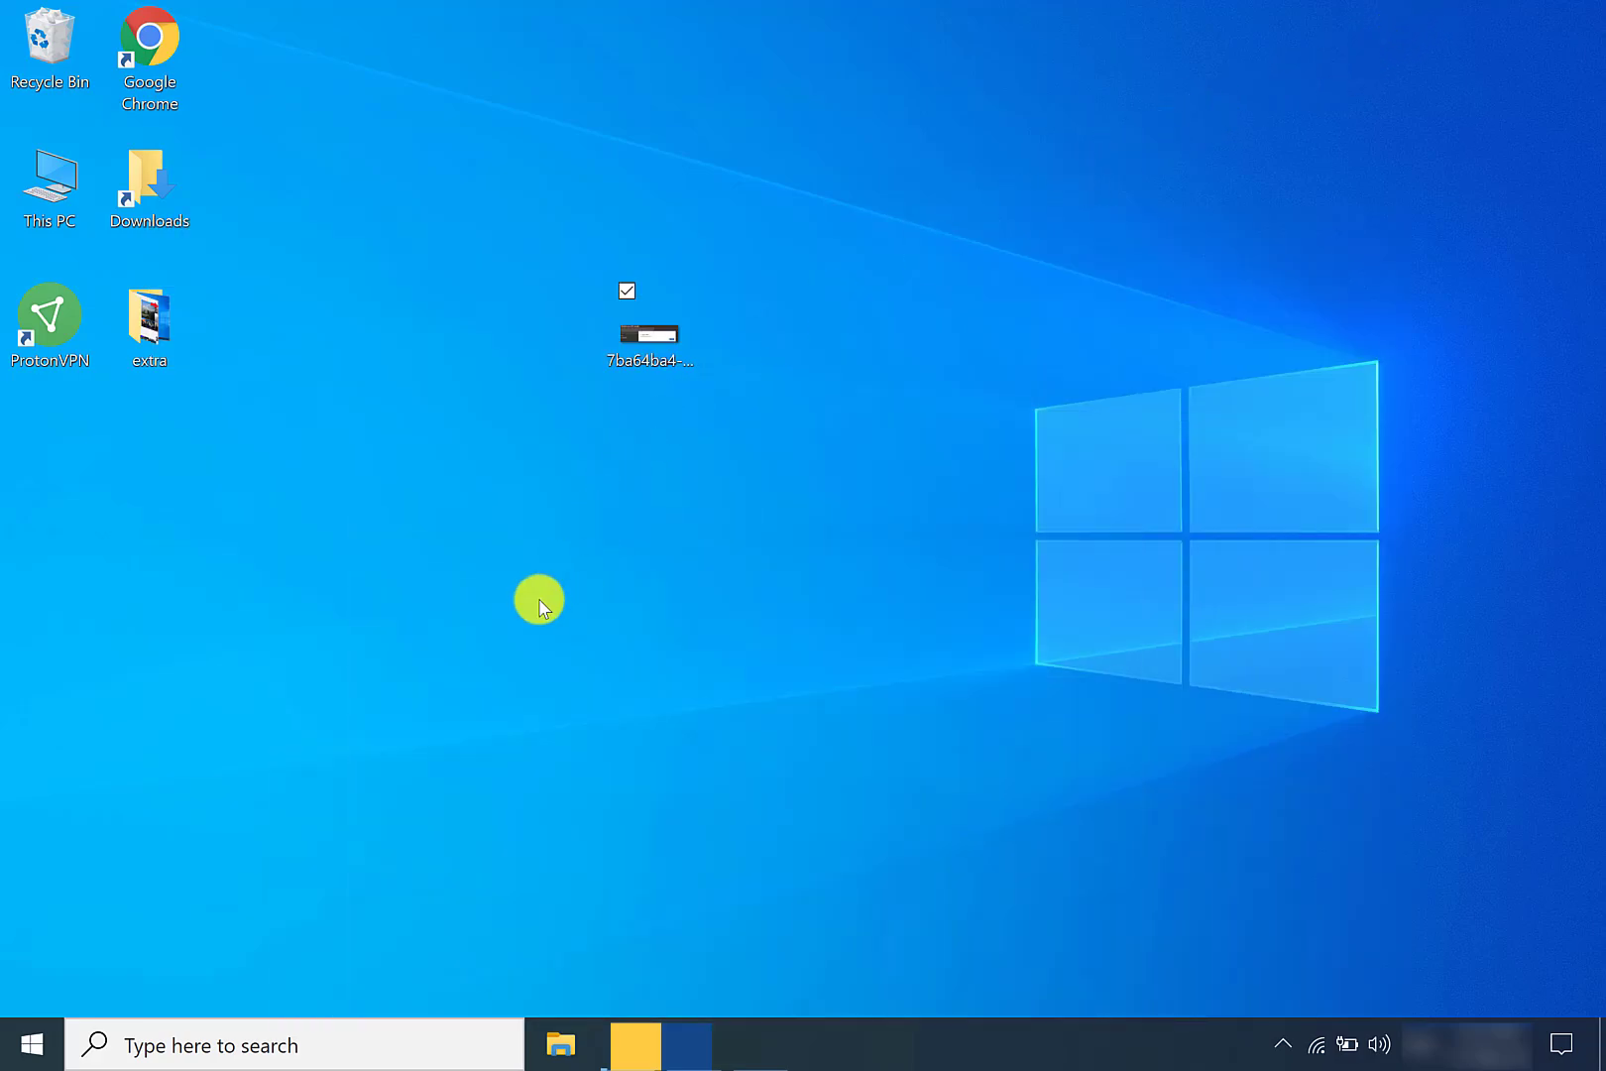
mouse_move(317, 969)
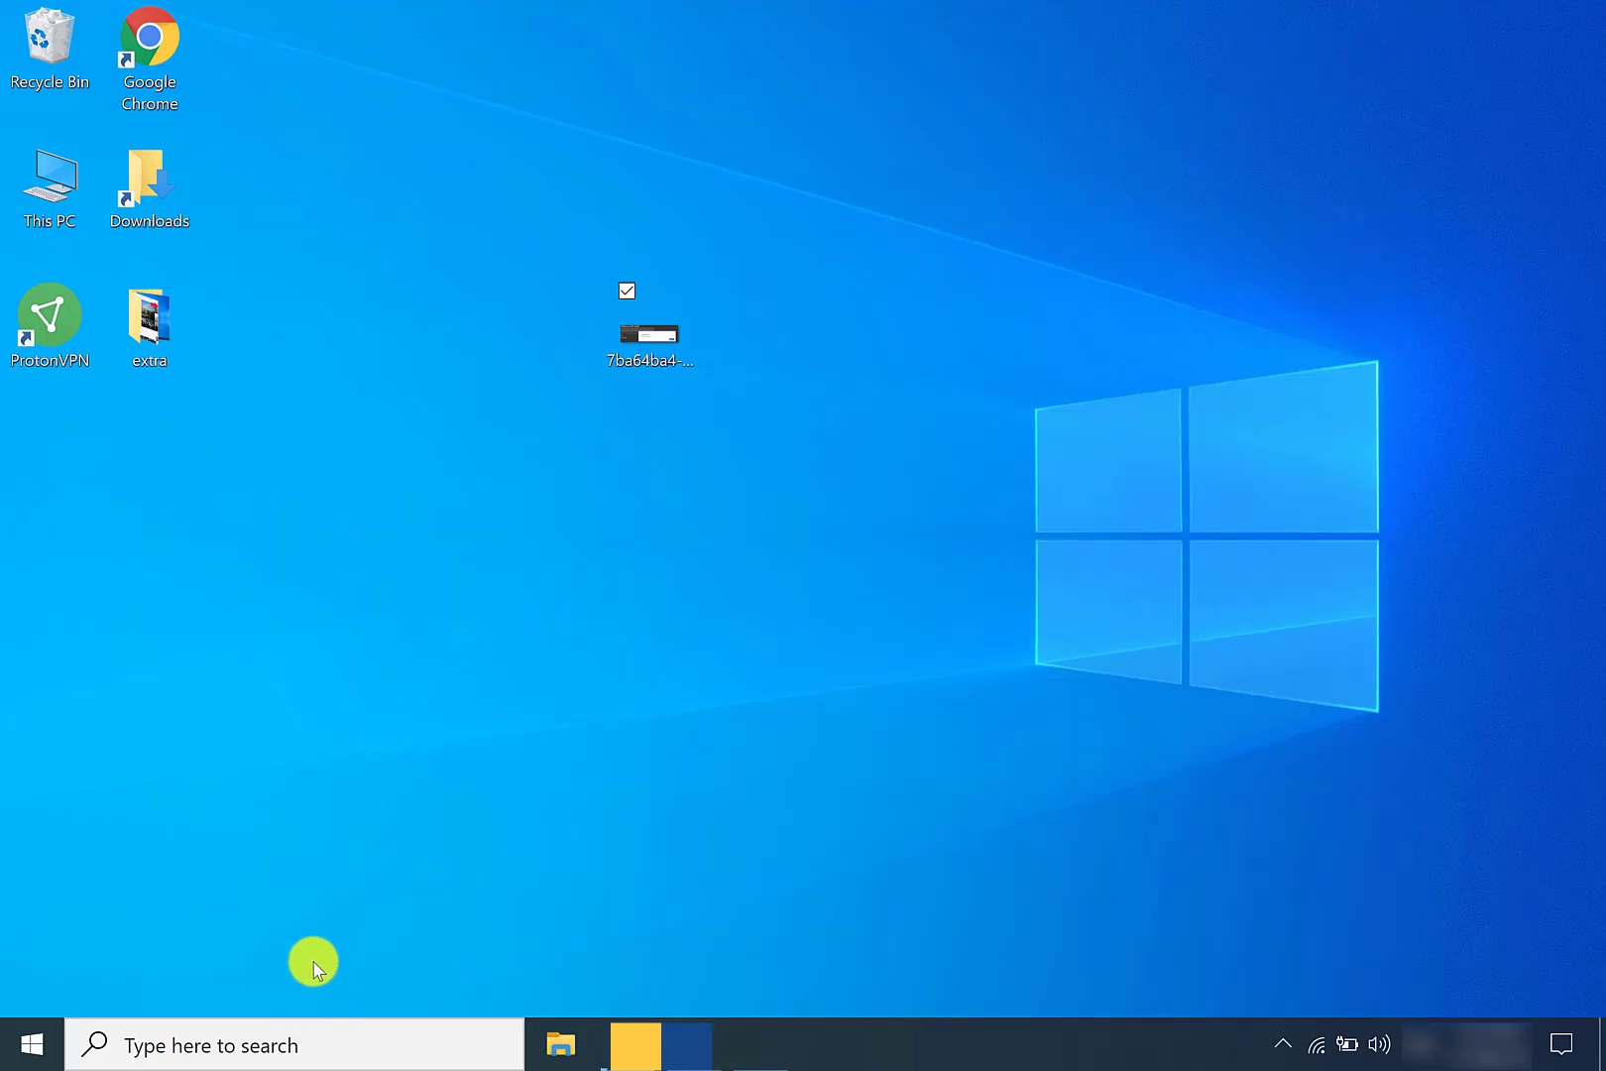
click(292, 1044)
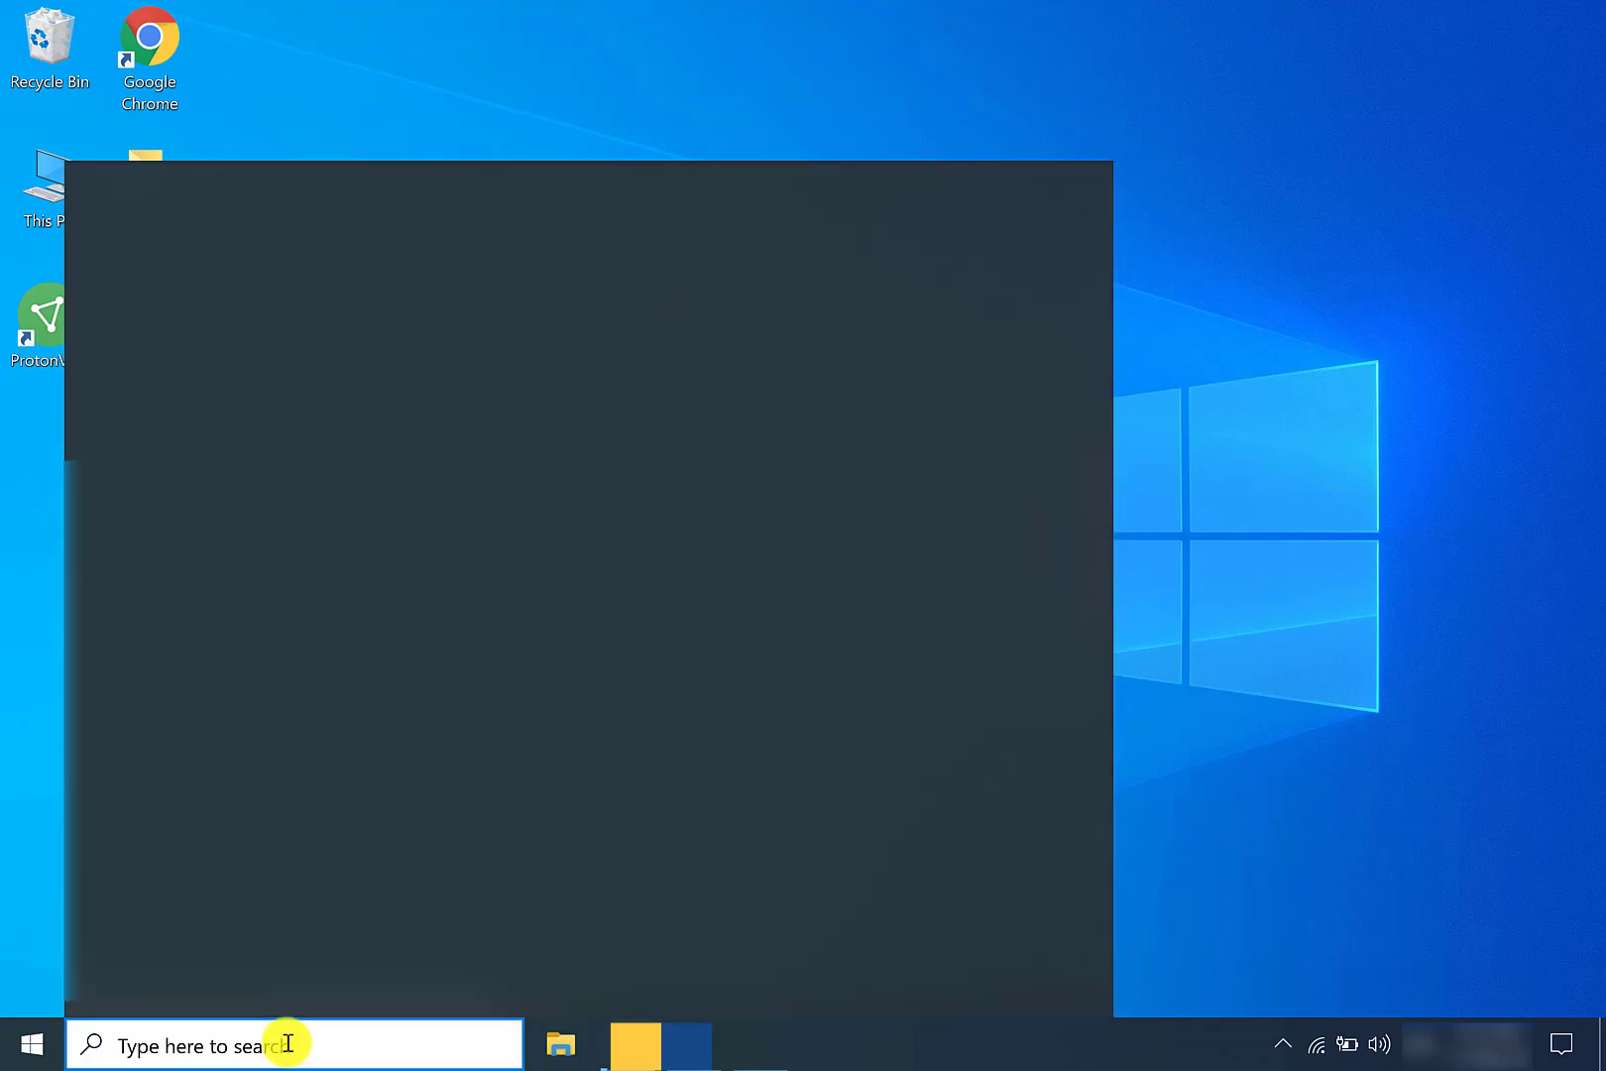
text(microsoft store)
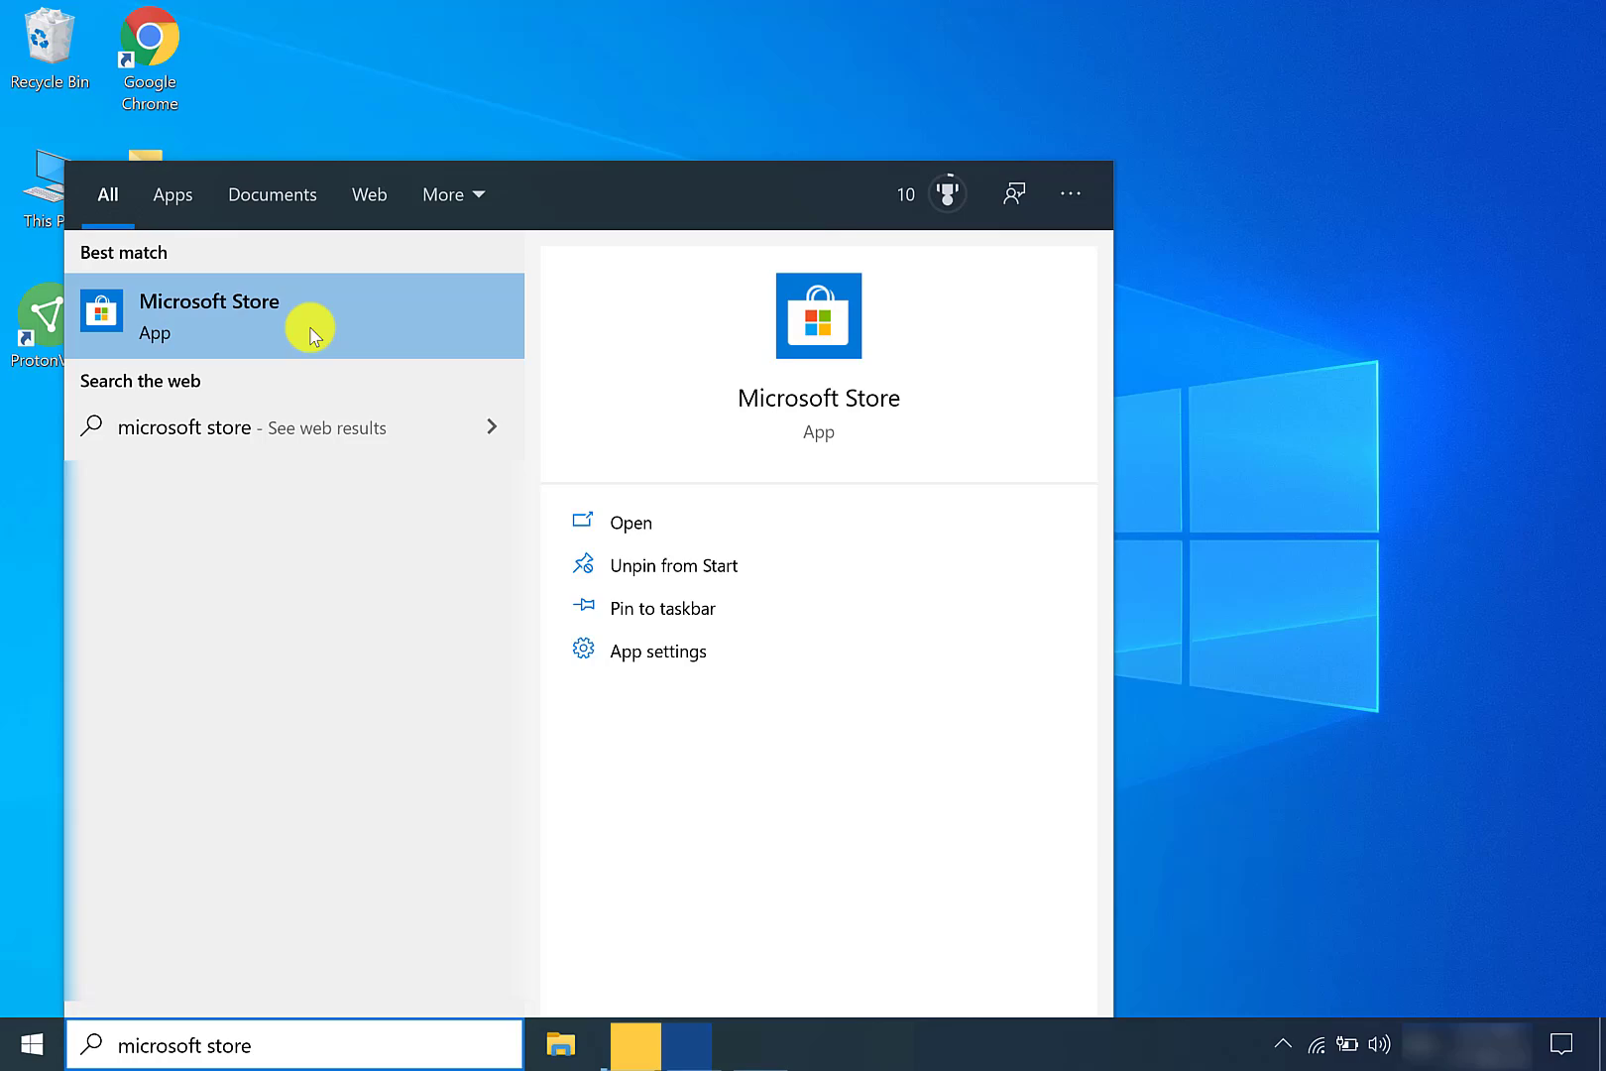
click(210, 316)
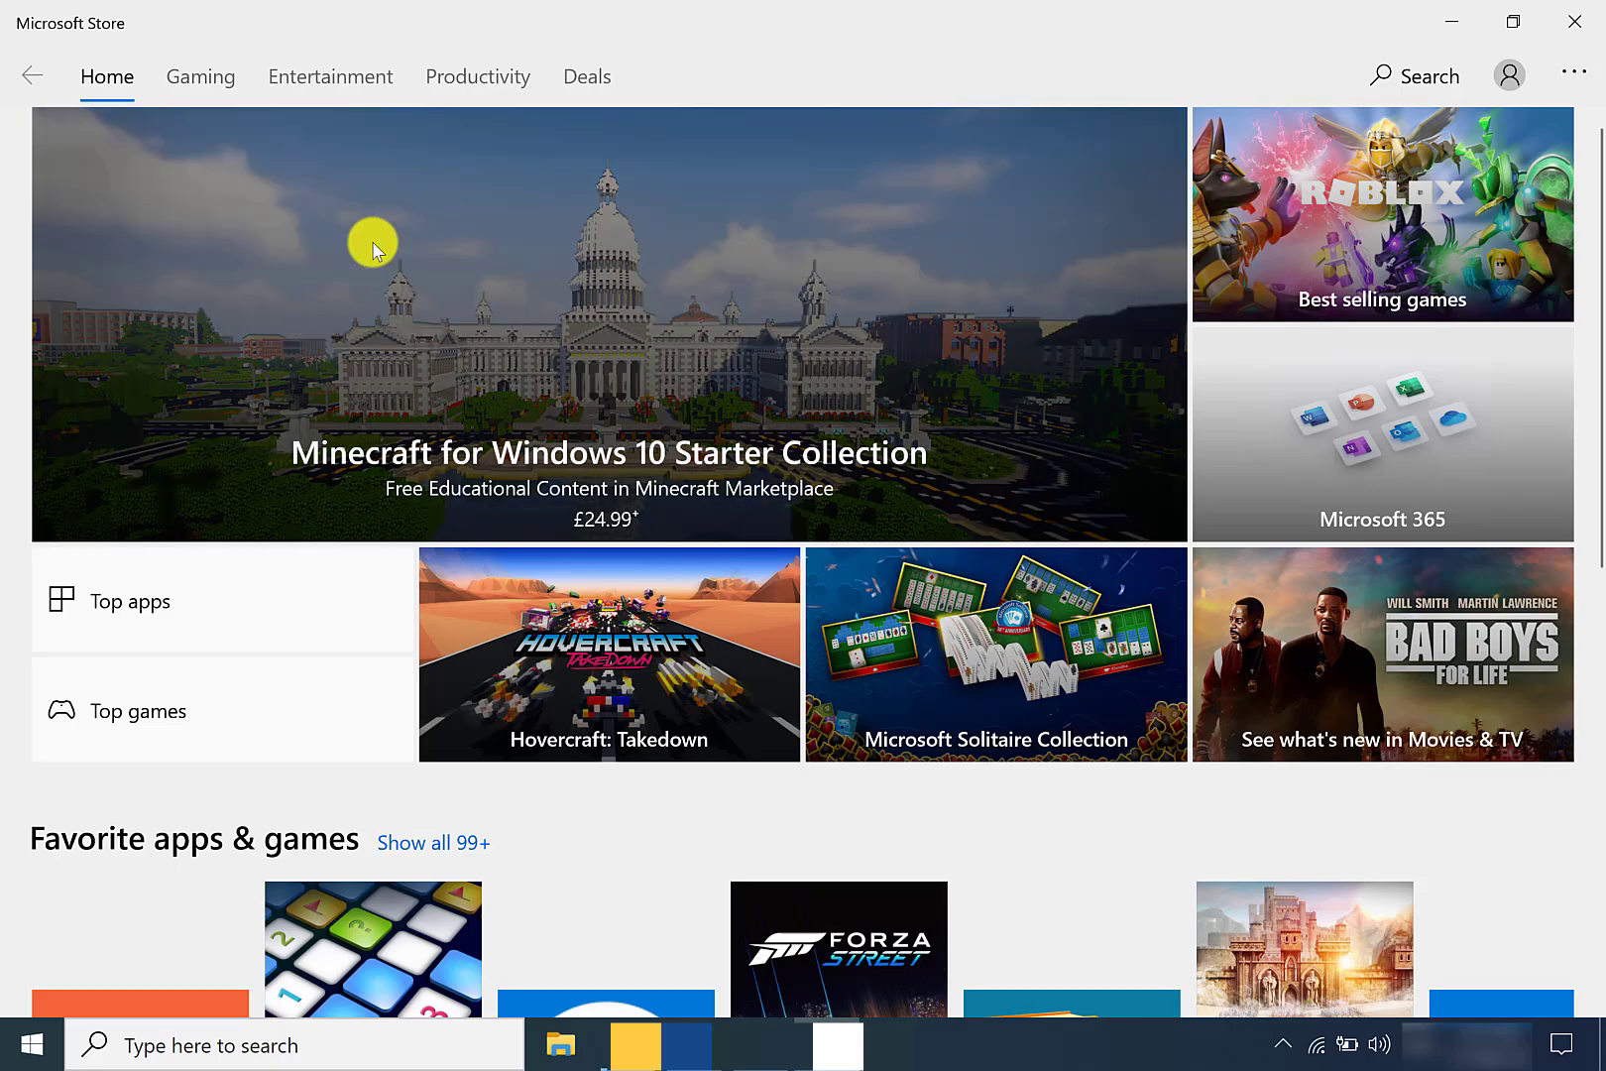
mouse_move(1574, 73)
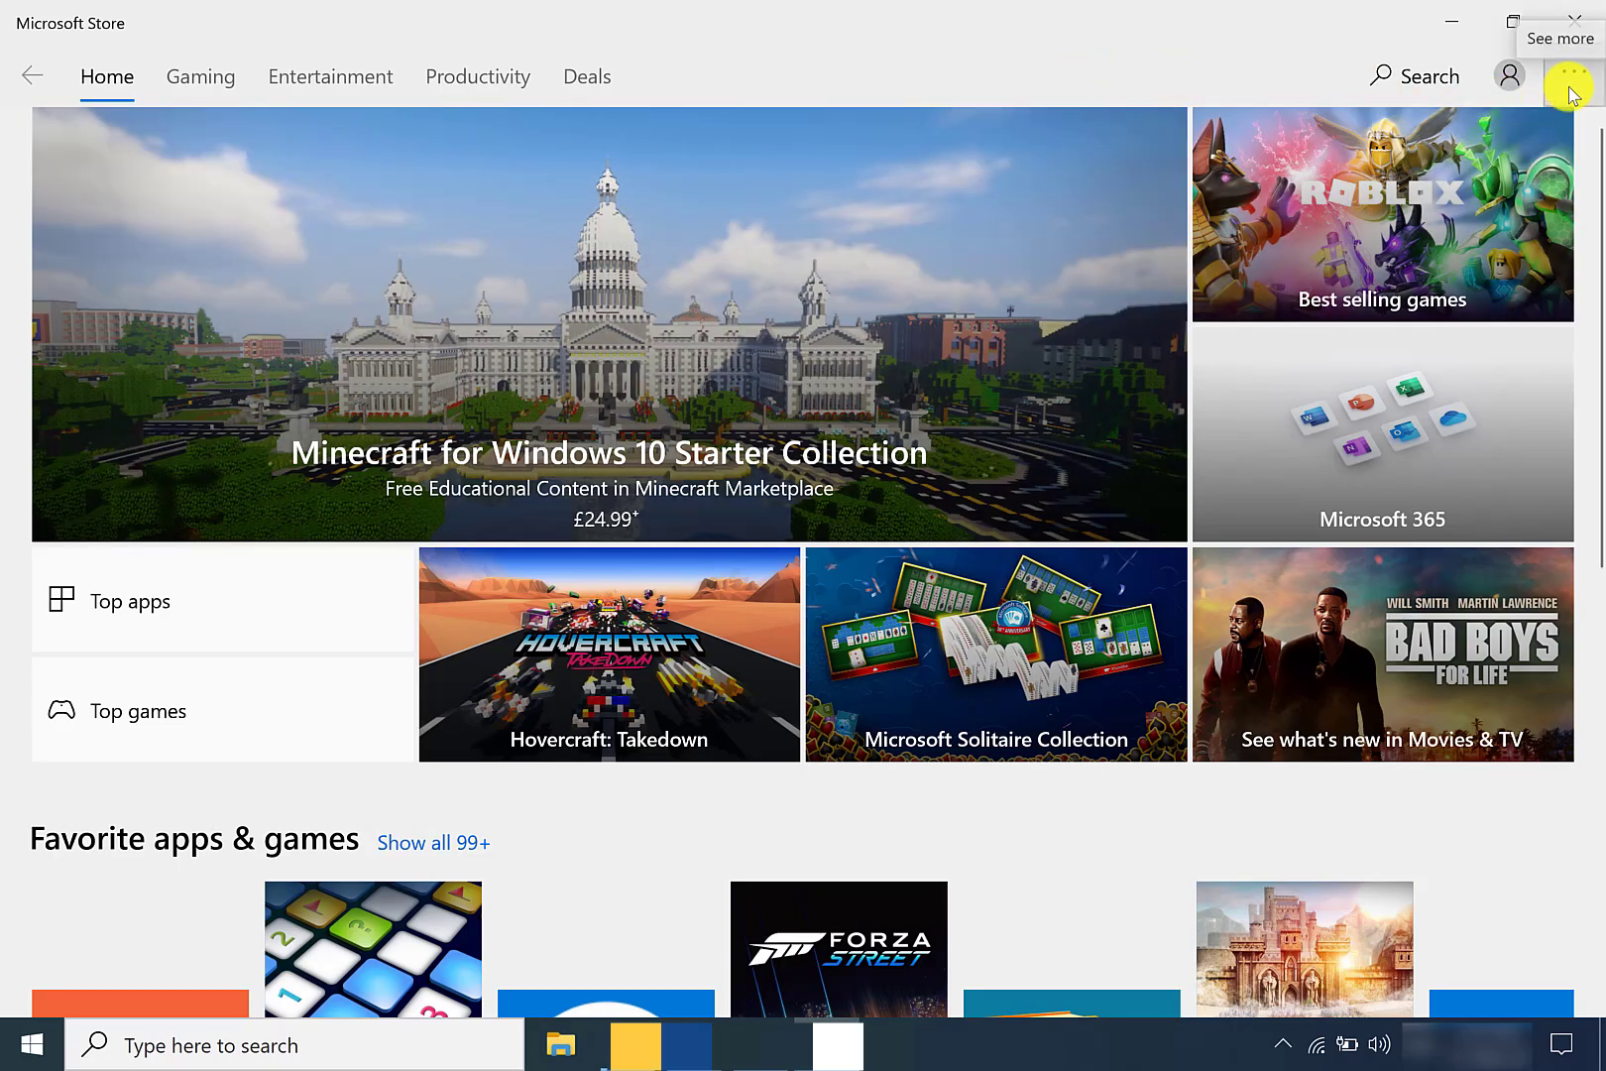
Step: Check for Store app updates on the Downloads and updates page until all apps are current
click(1569, 75)
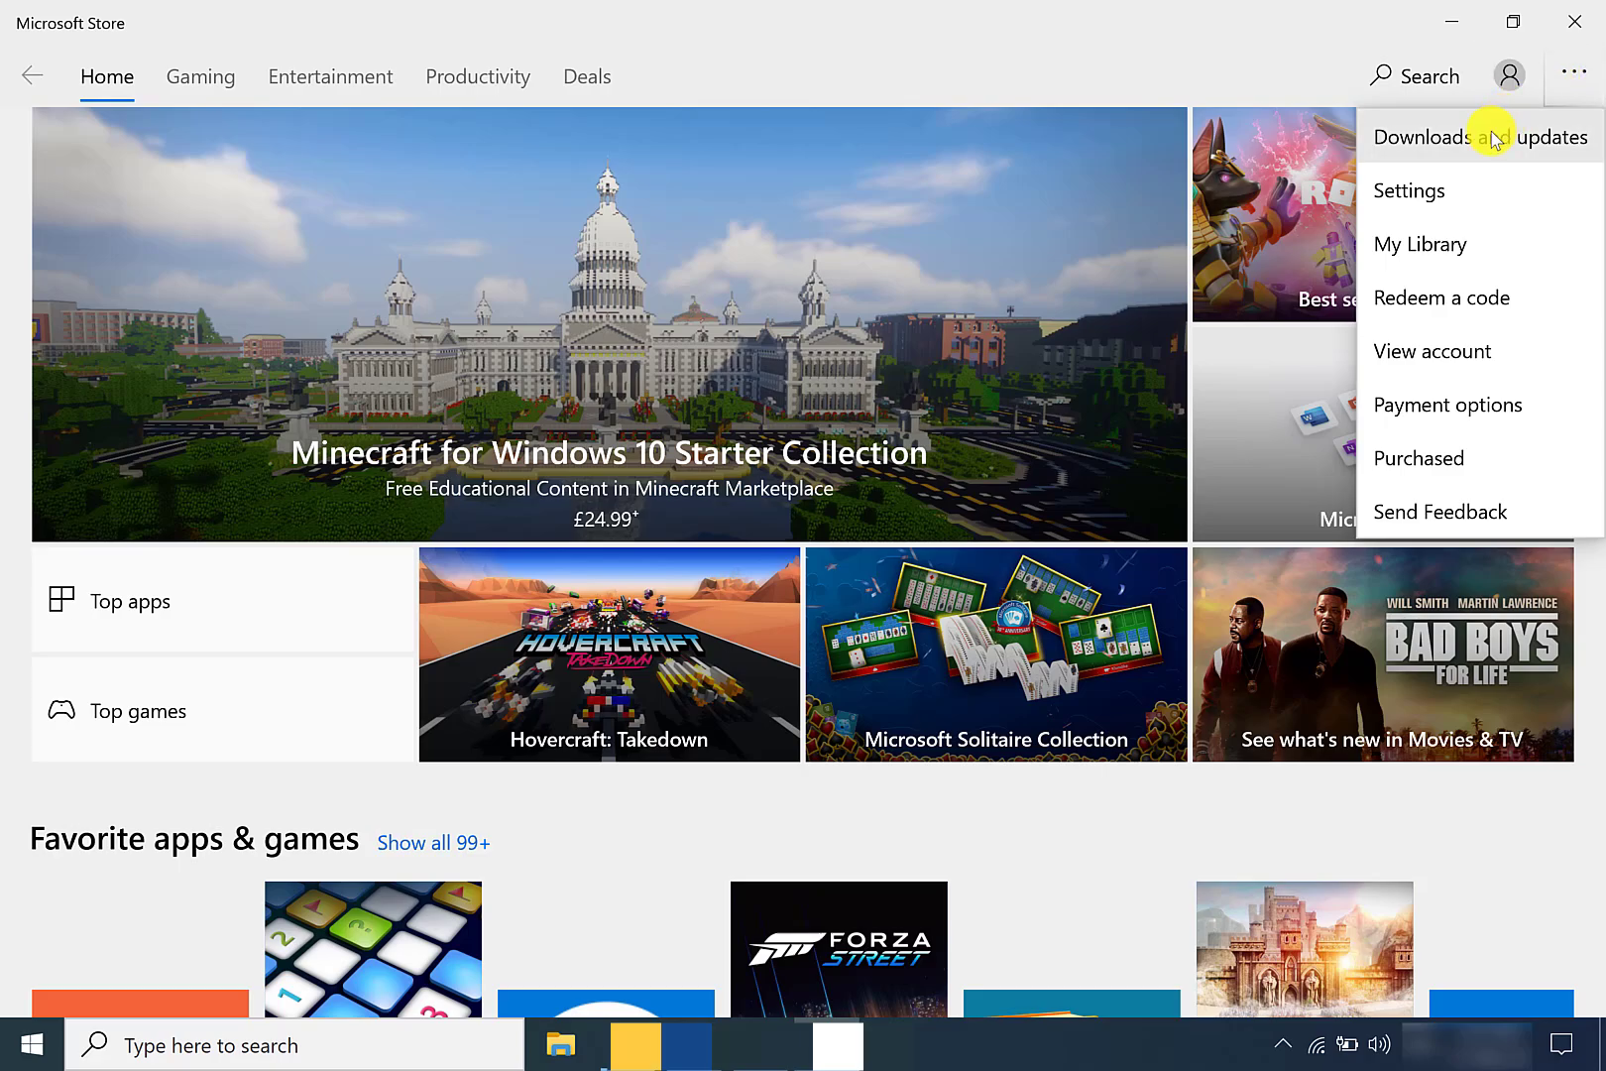
click(1479, 136)
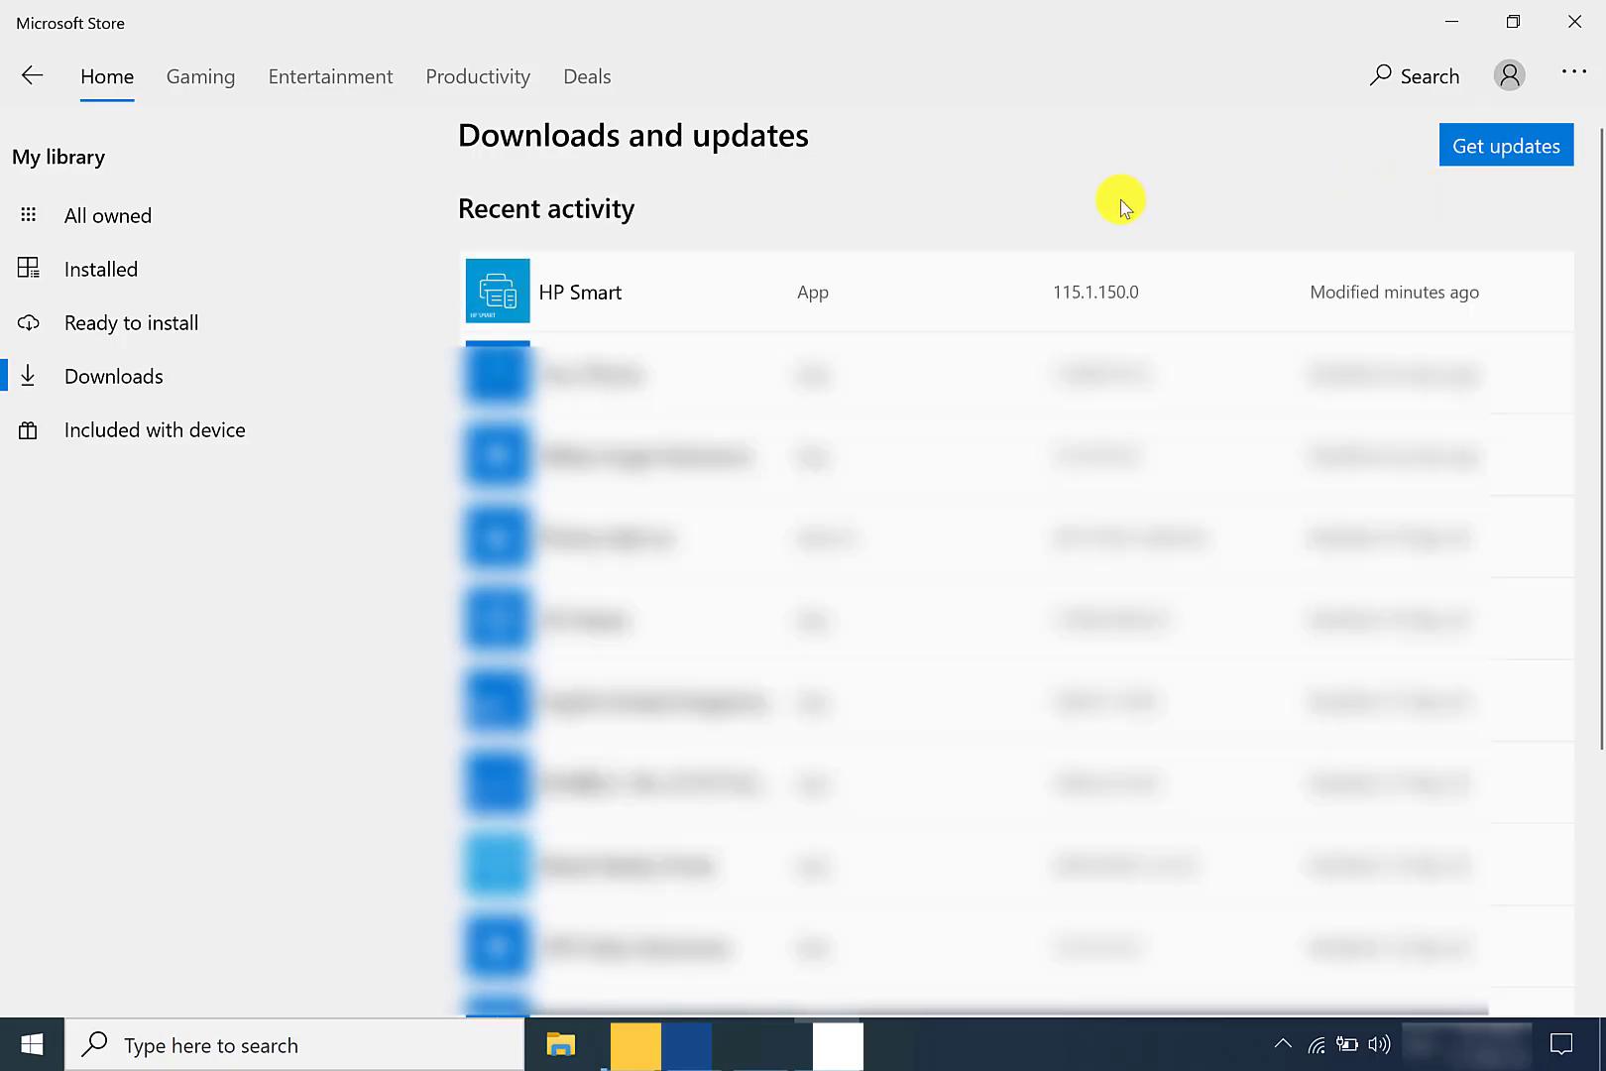
mouse_move(1467, 191)
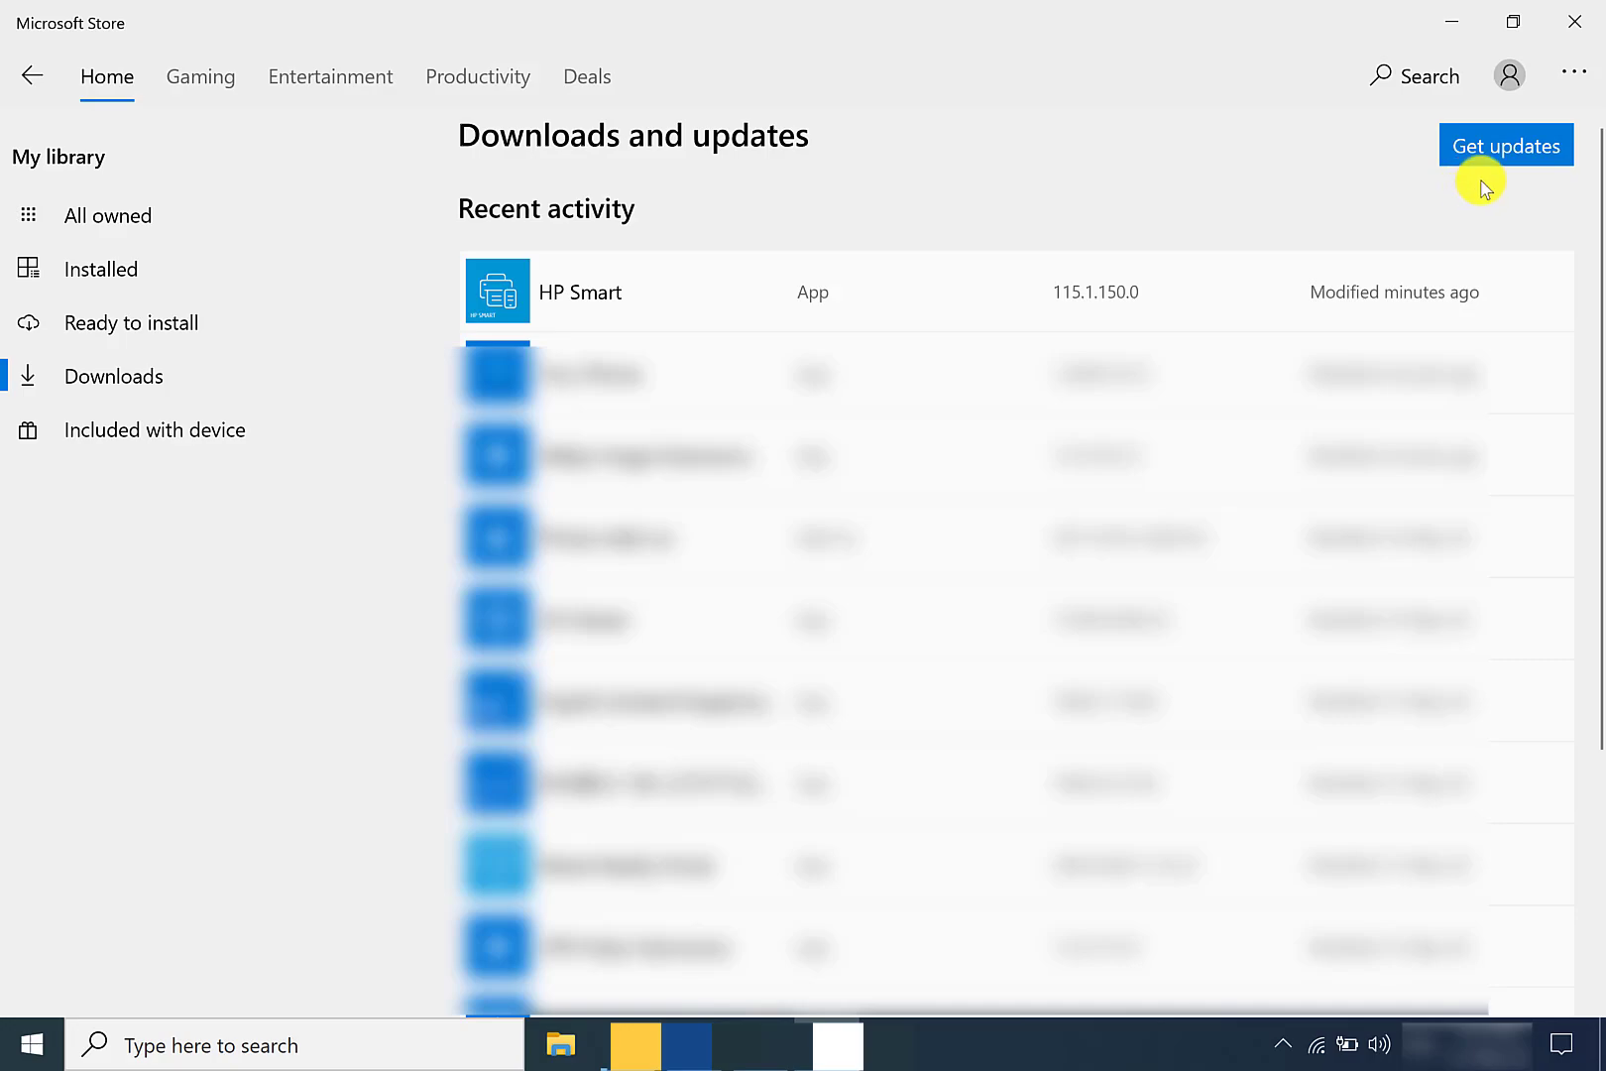
mouse_move(1467, 195)
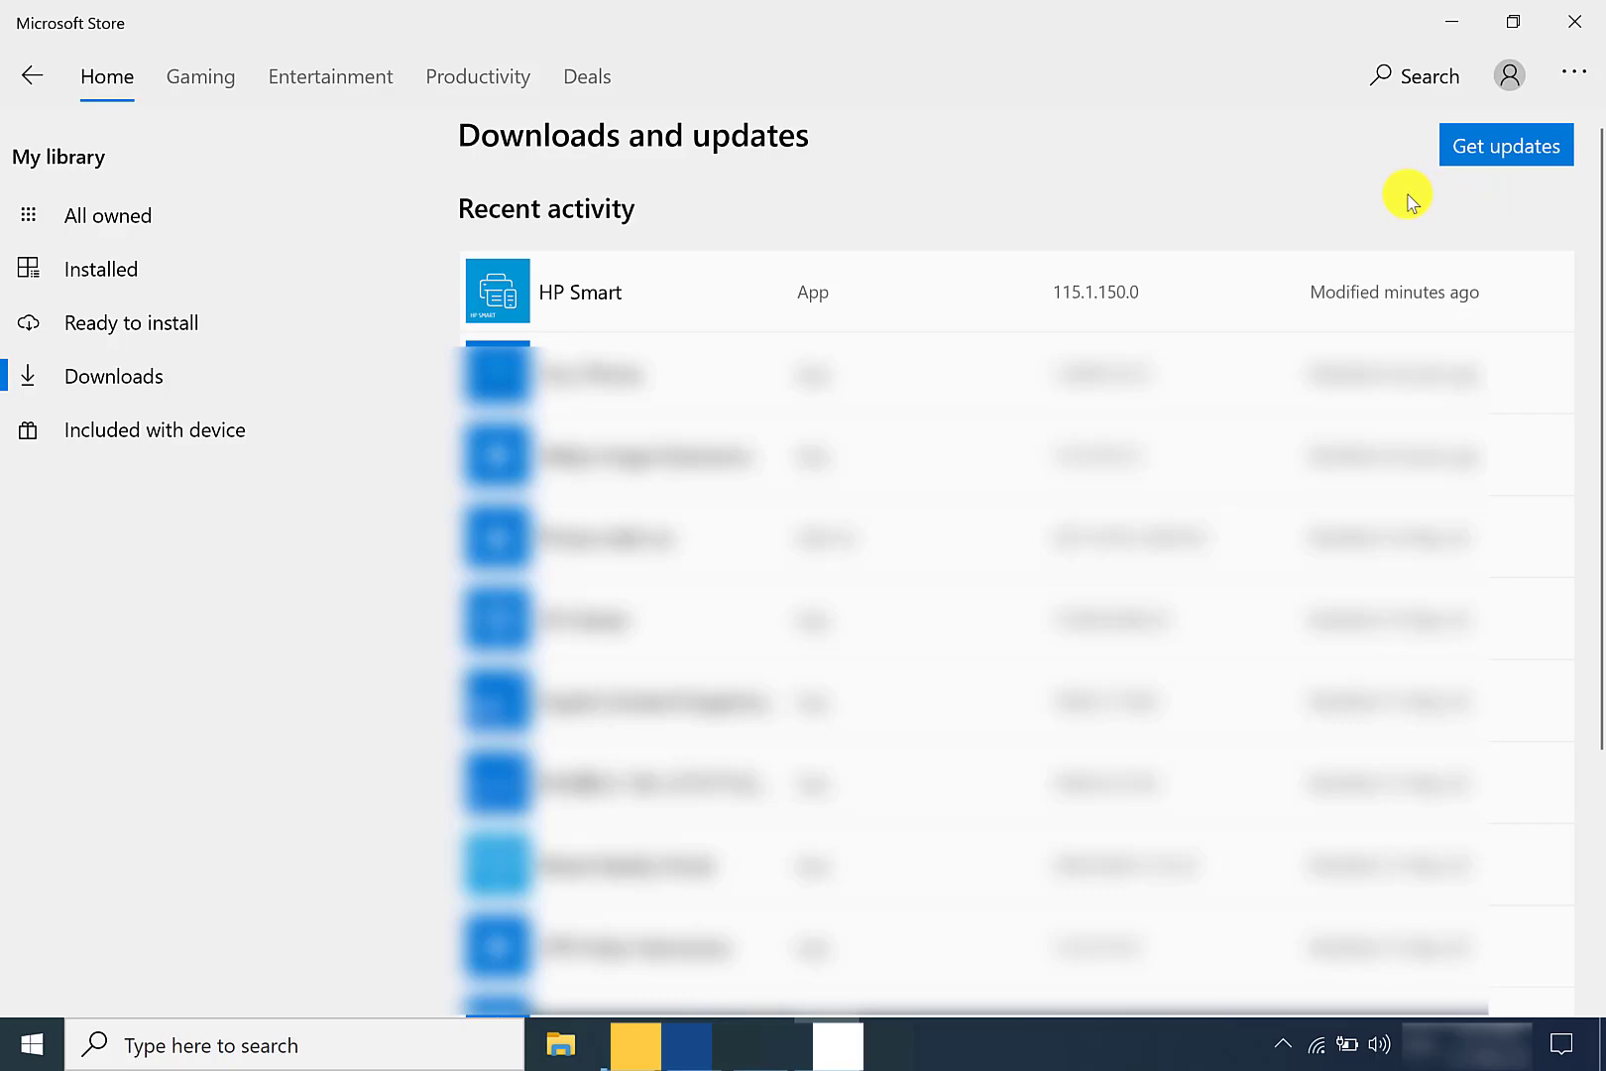
mouse_move(1424, 149)
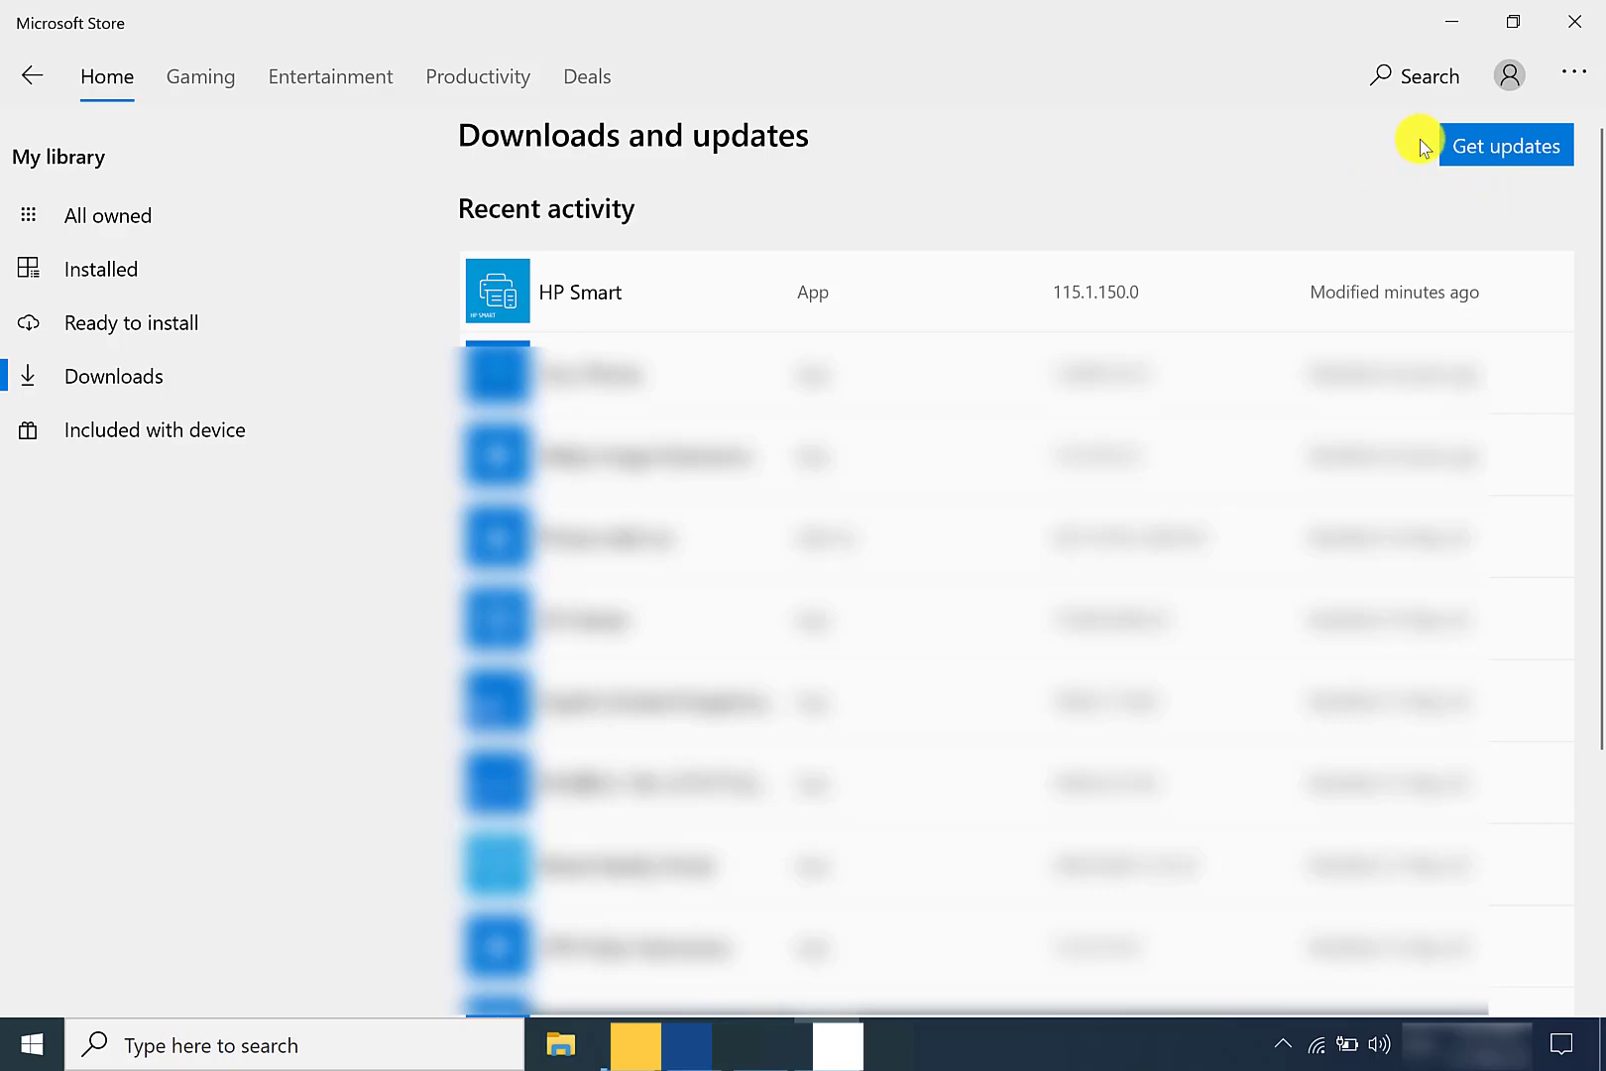
mouse_move(1453, 203)
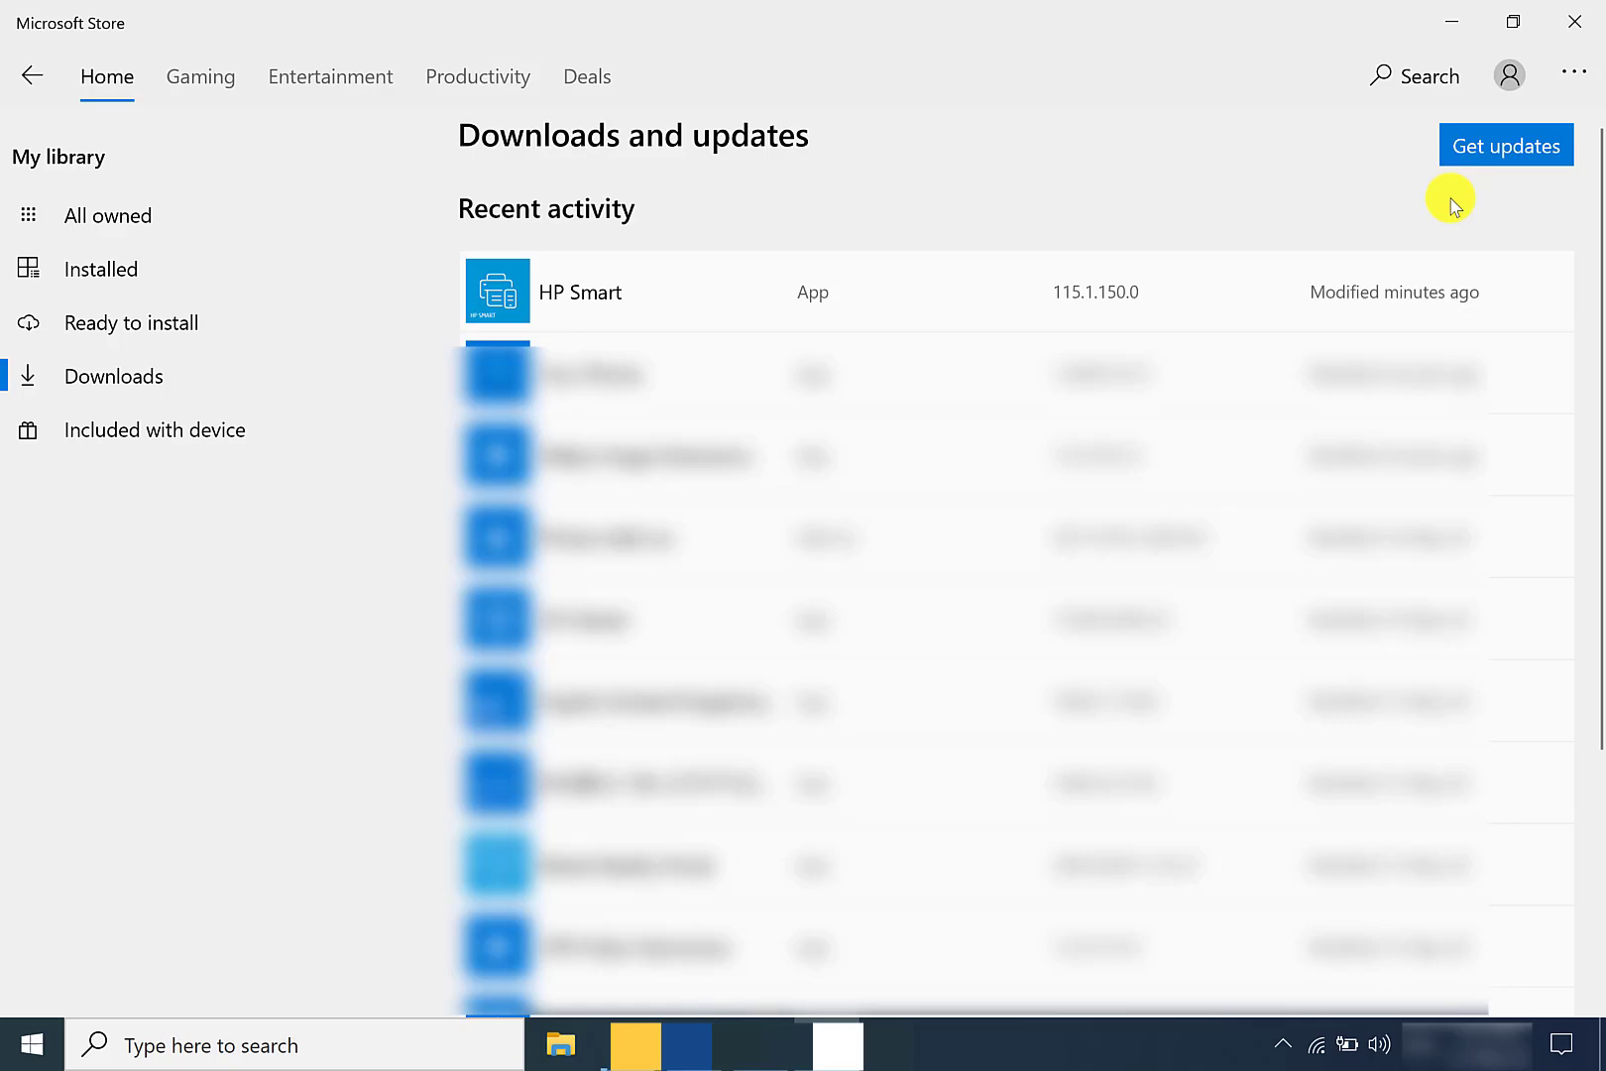
mouse_move(1417, 192)
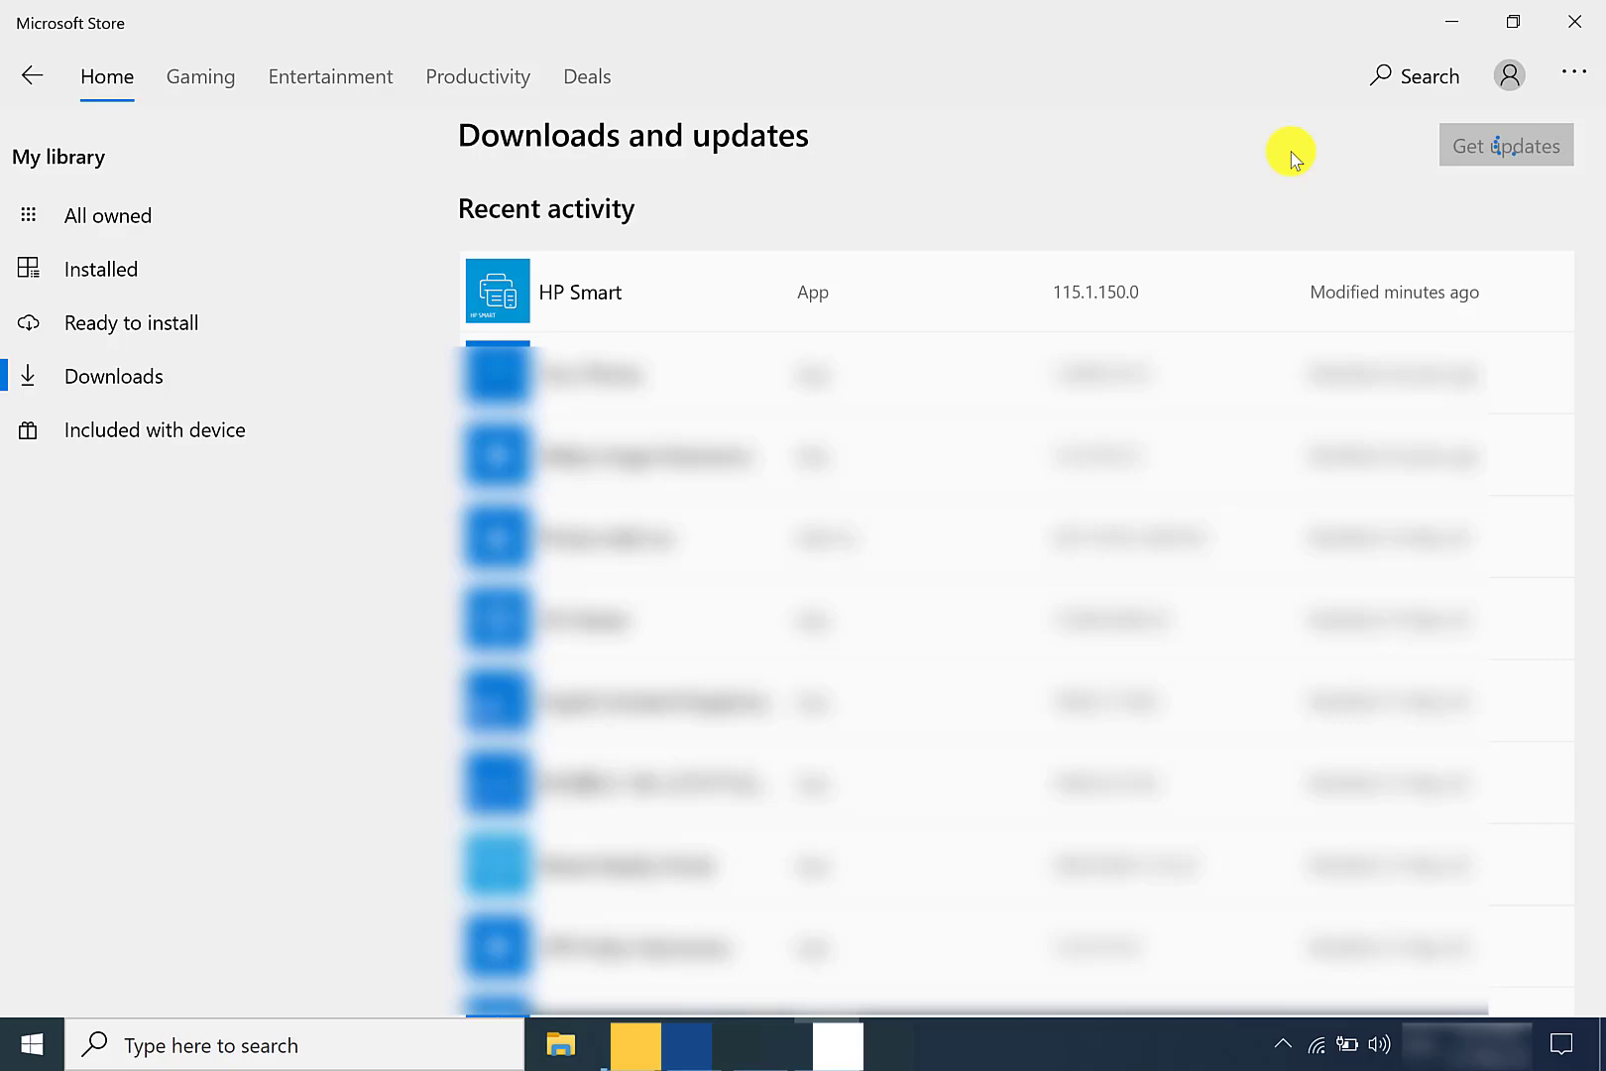
click(1506, 144)
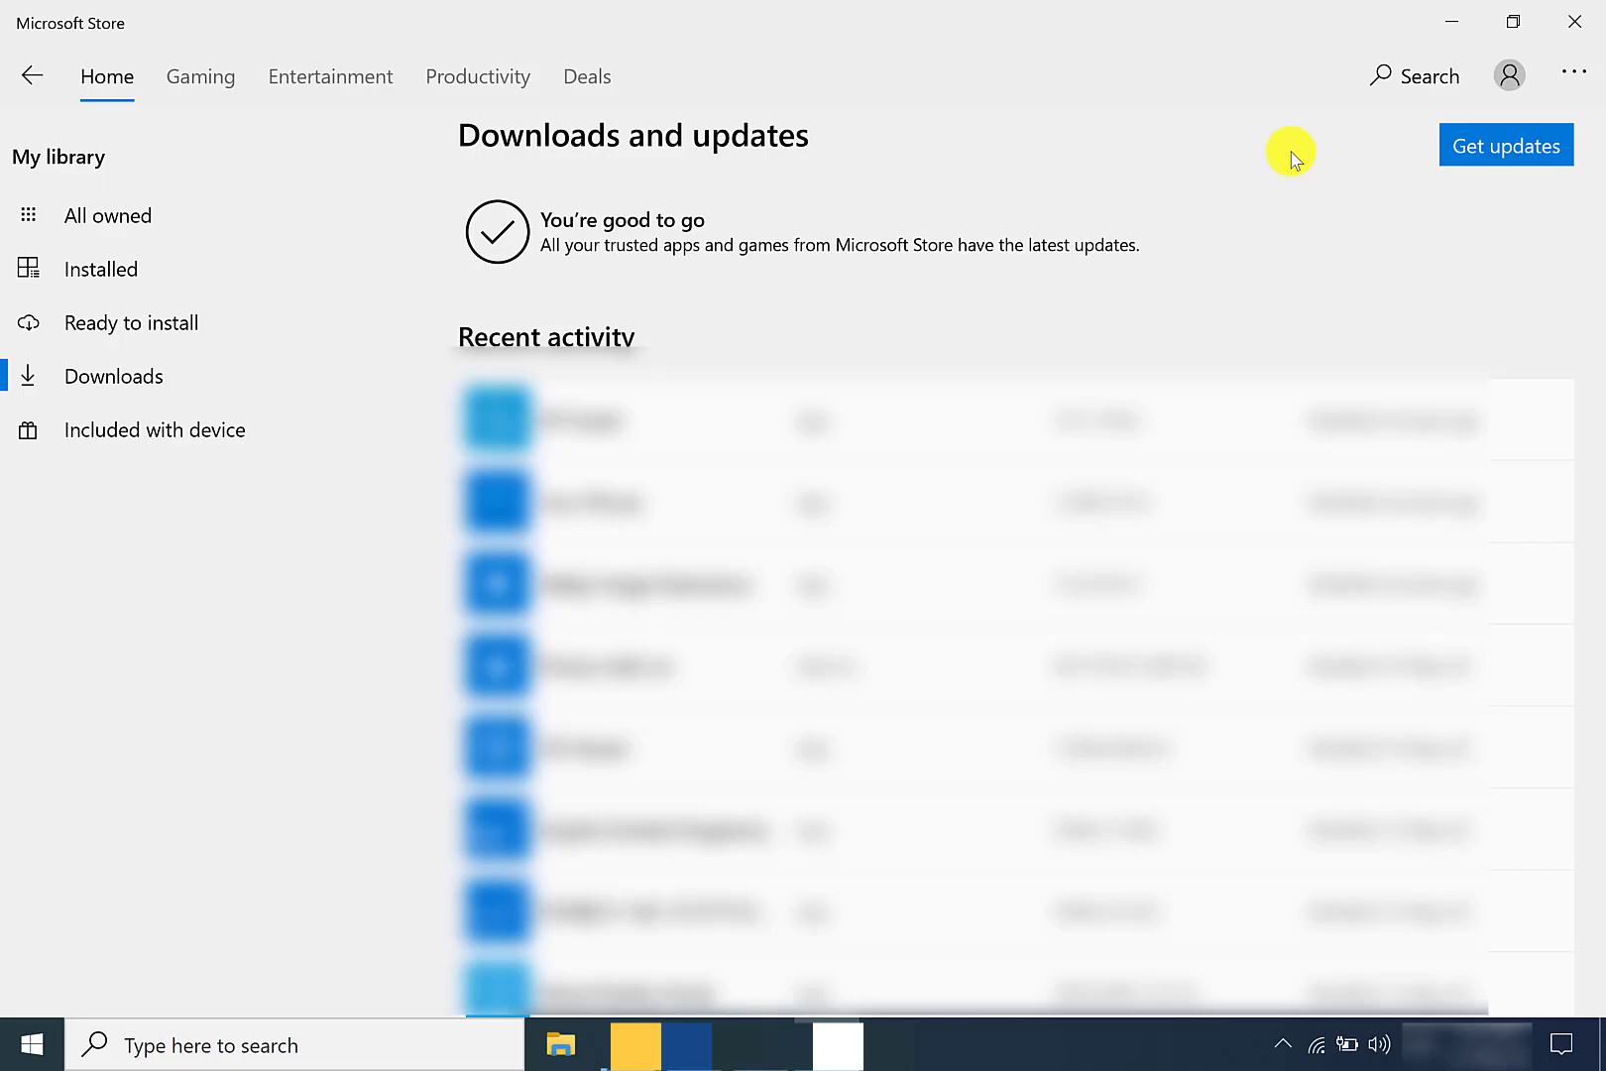
mouse_move(1322, 131)
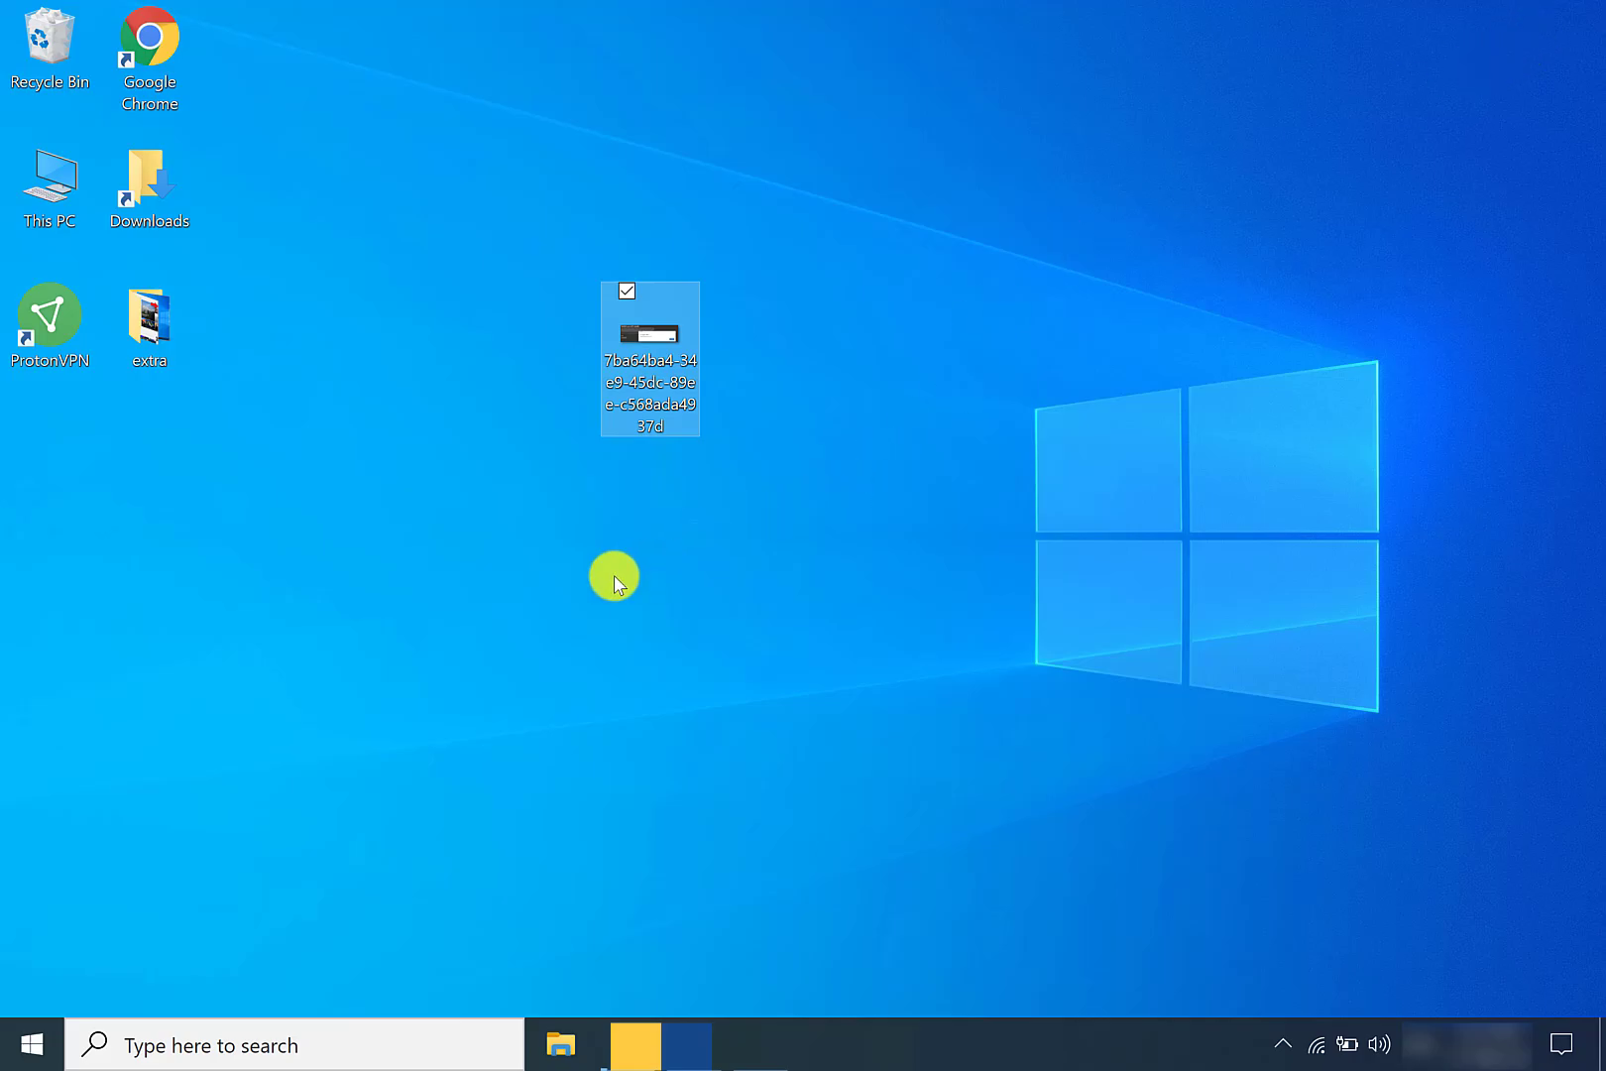
Step: Search 'update' and open Check for updates so Windows Update downloads pending updates
click(614, 575)
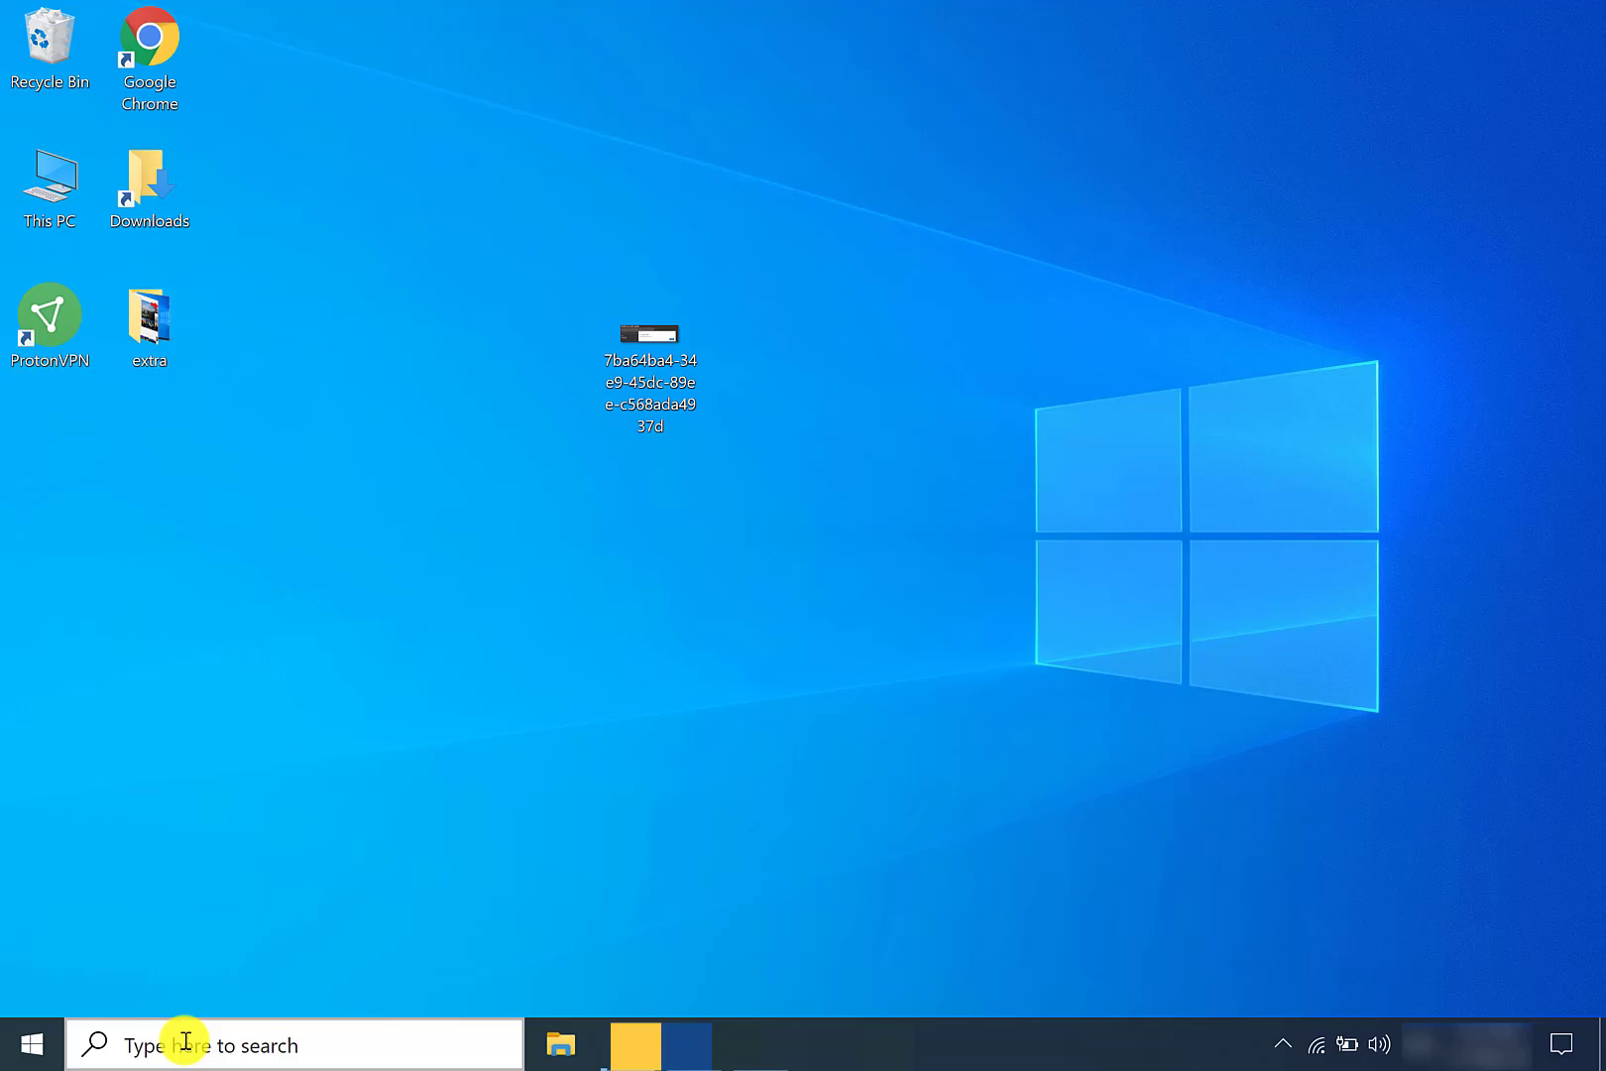
click(291, 1044)
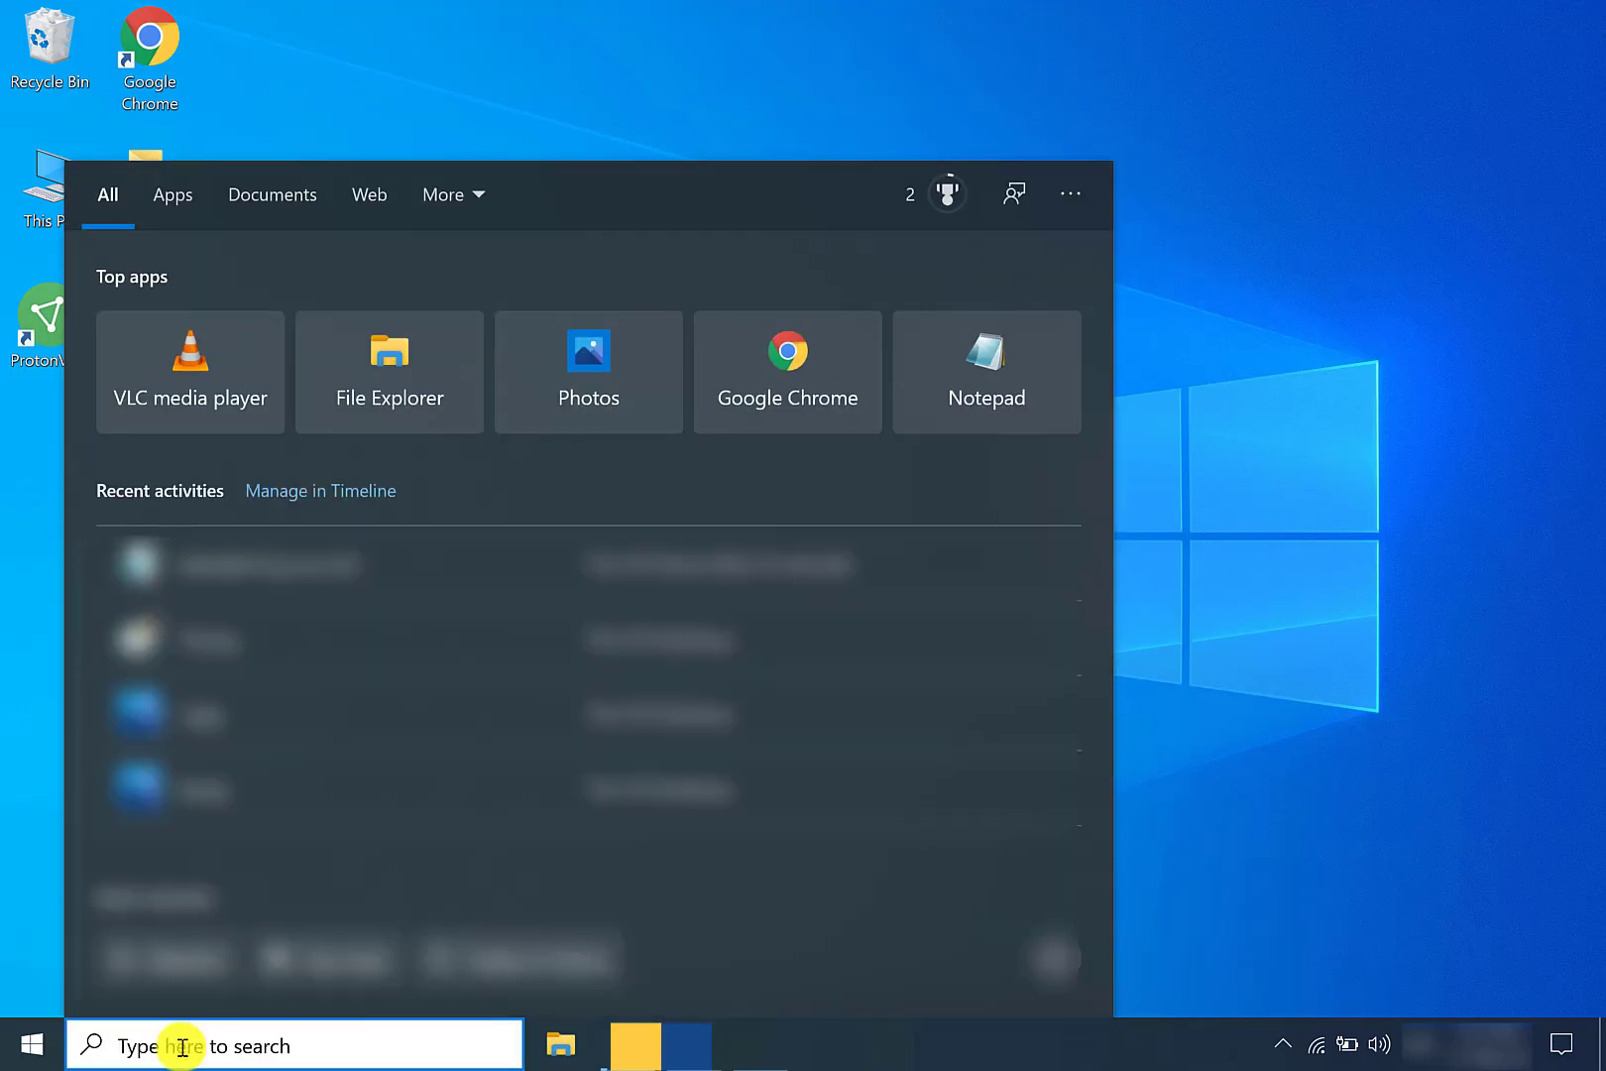
text(update)
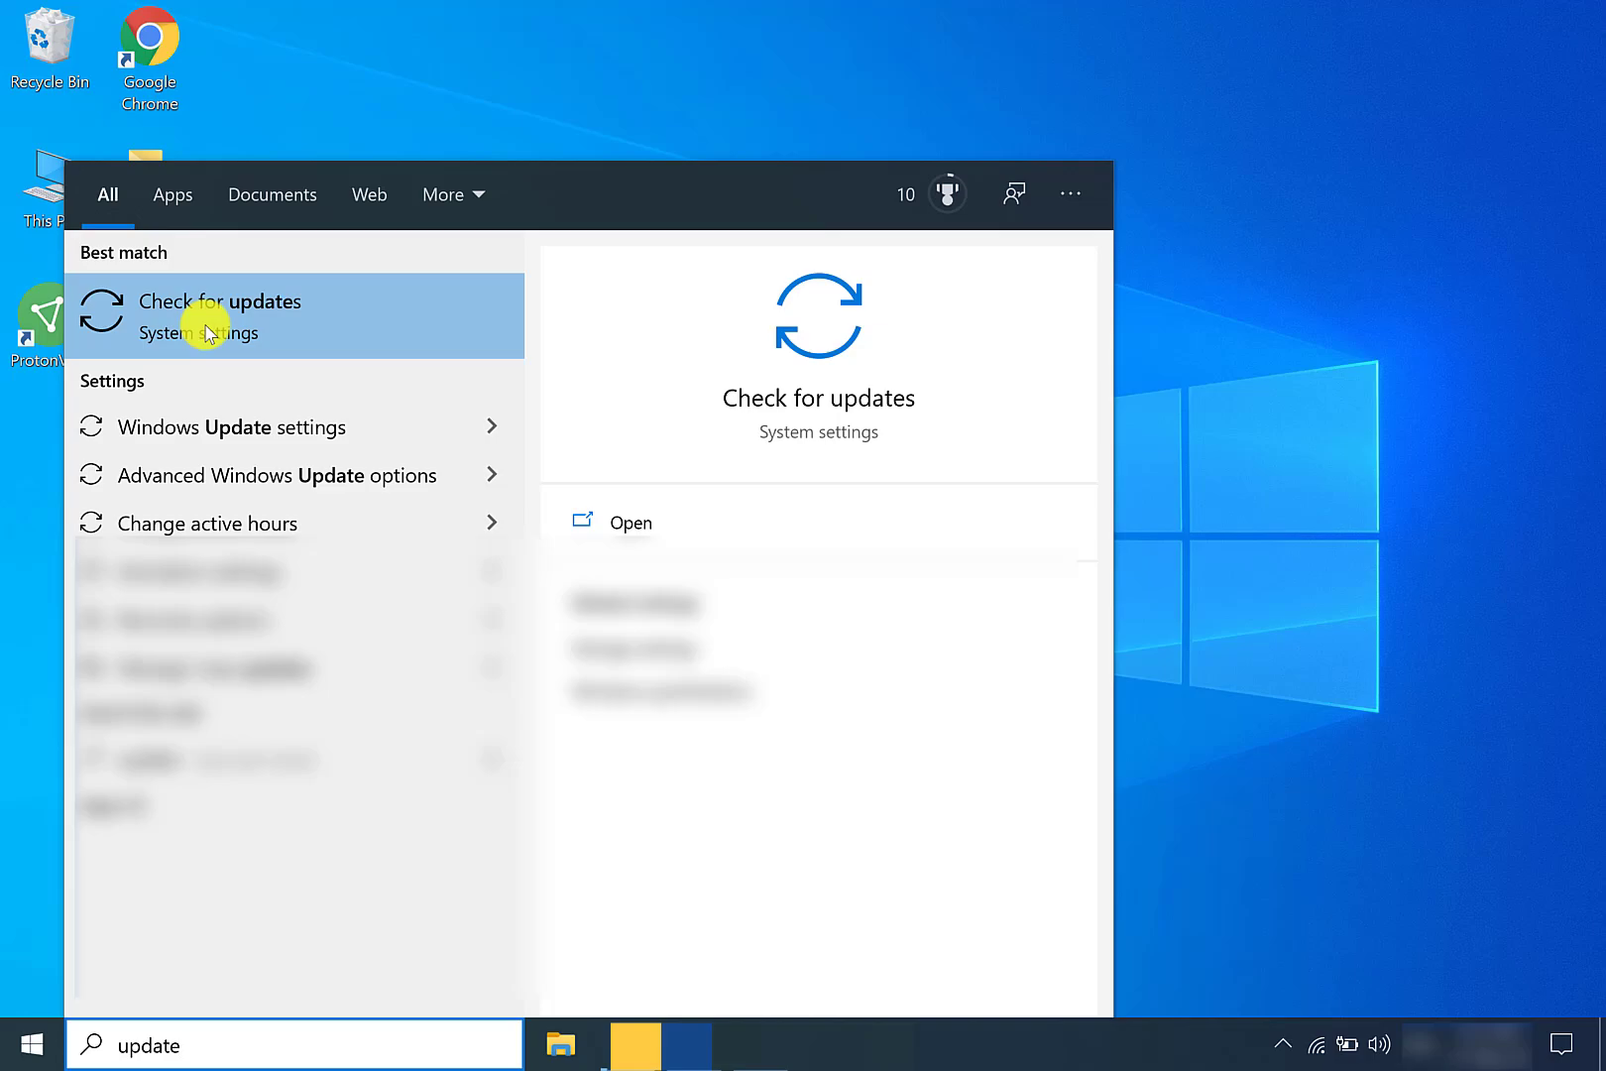
click(219, 315)
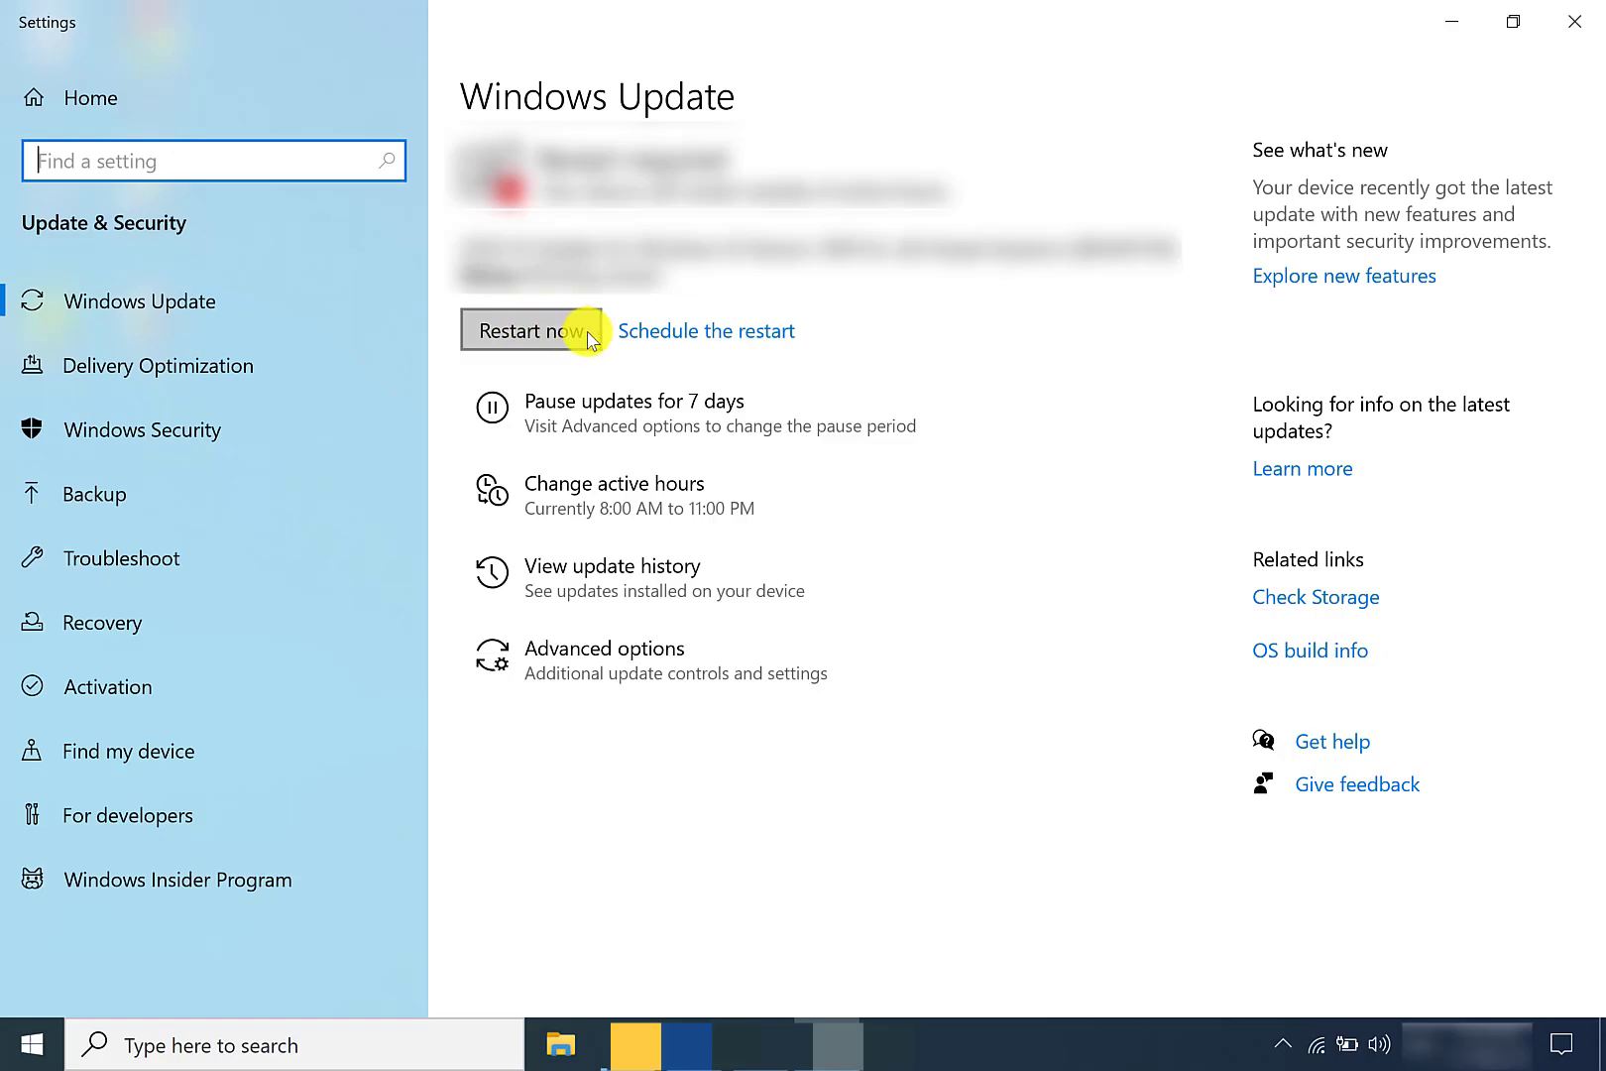
mouse_move(1424, 36)
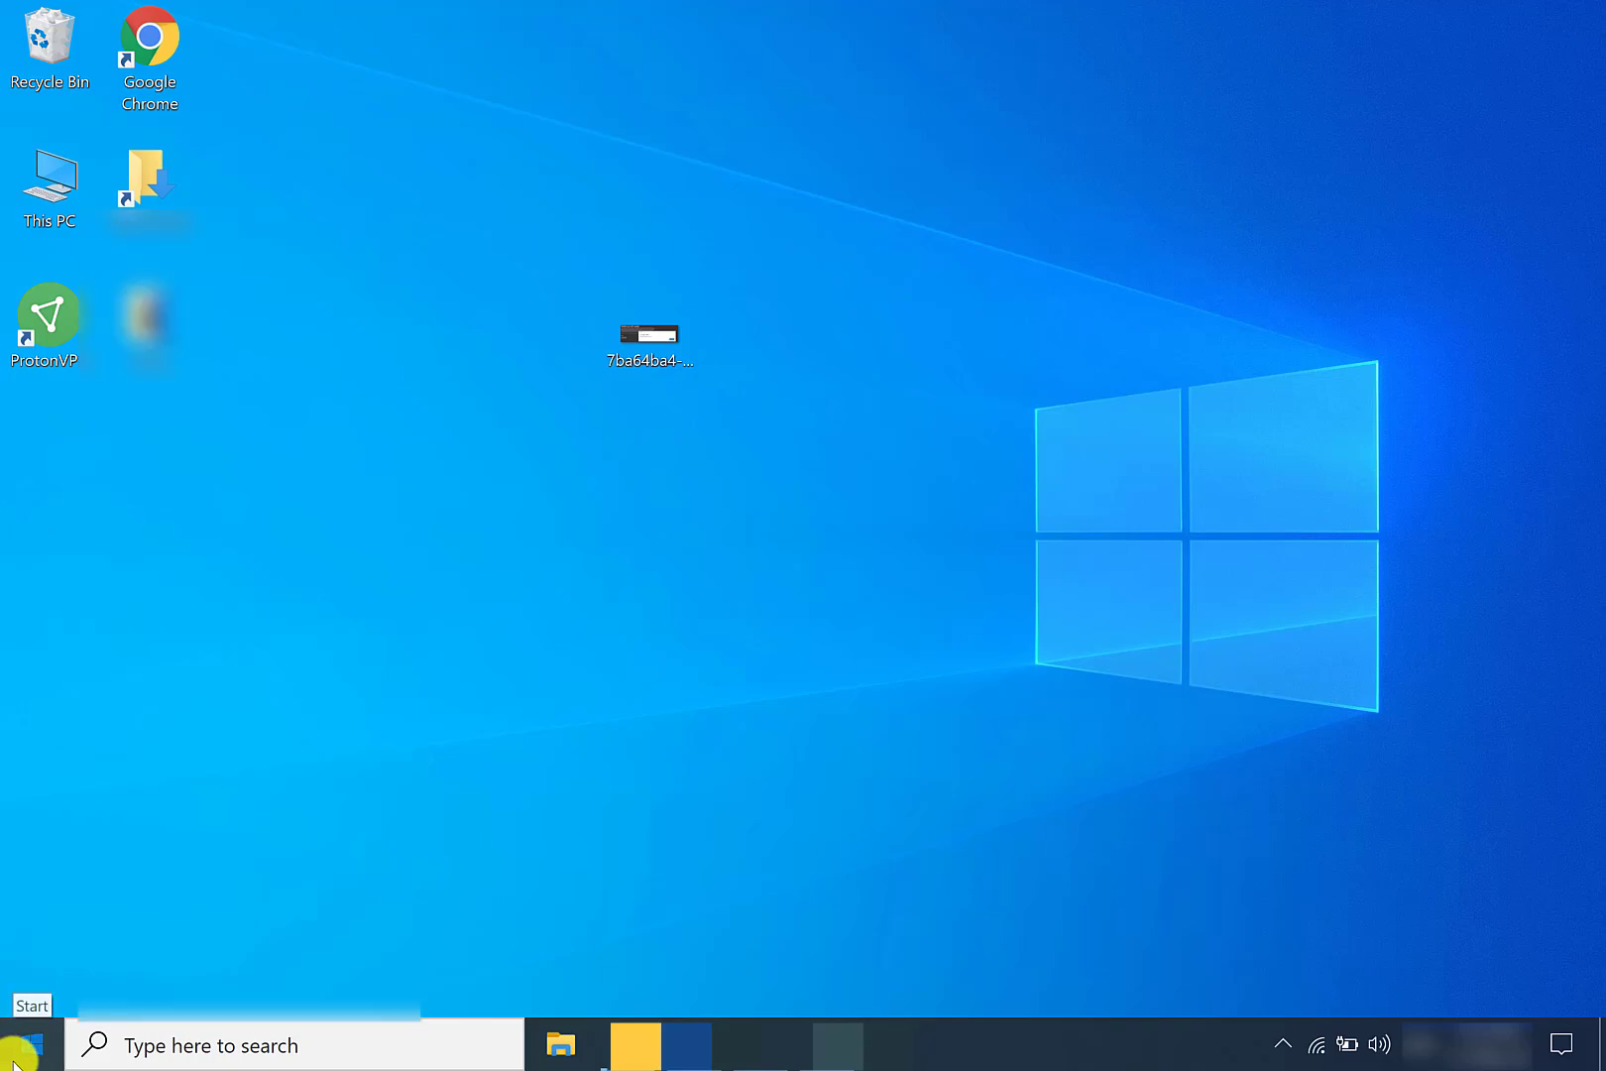
Step: Show the Start menu power options to reach Update and restart
click(20, 1045)
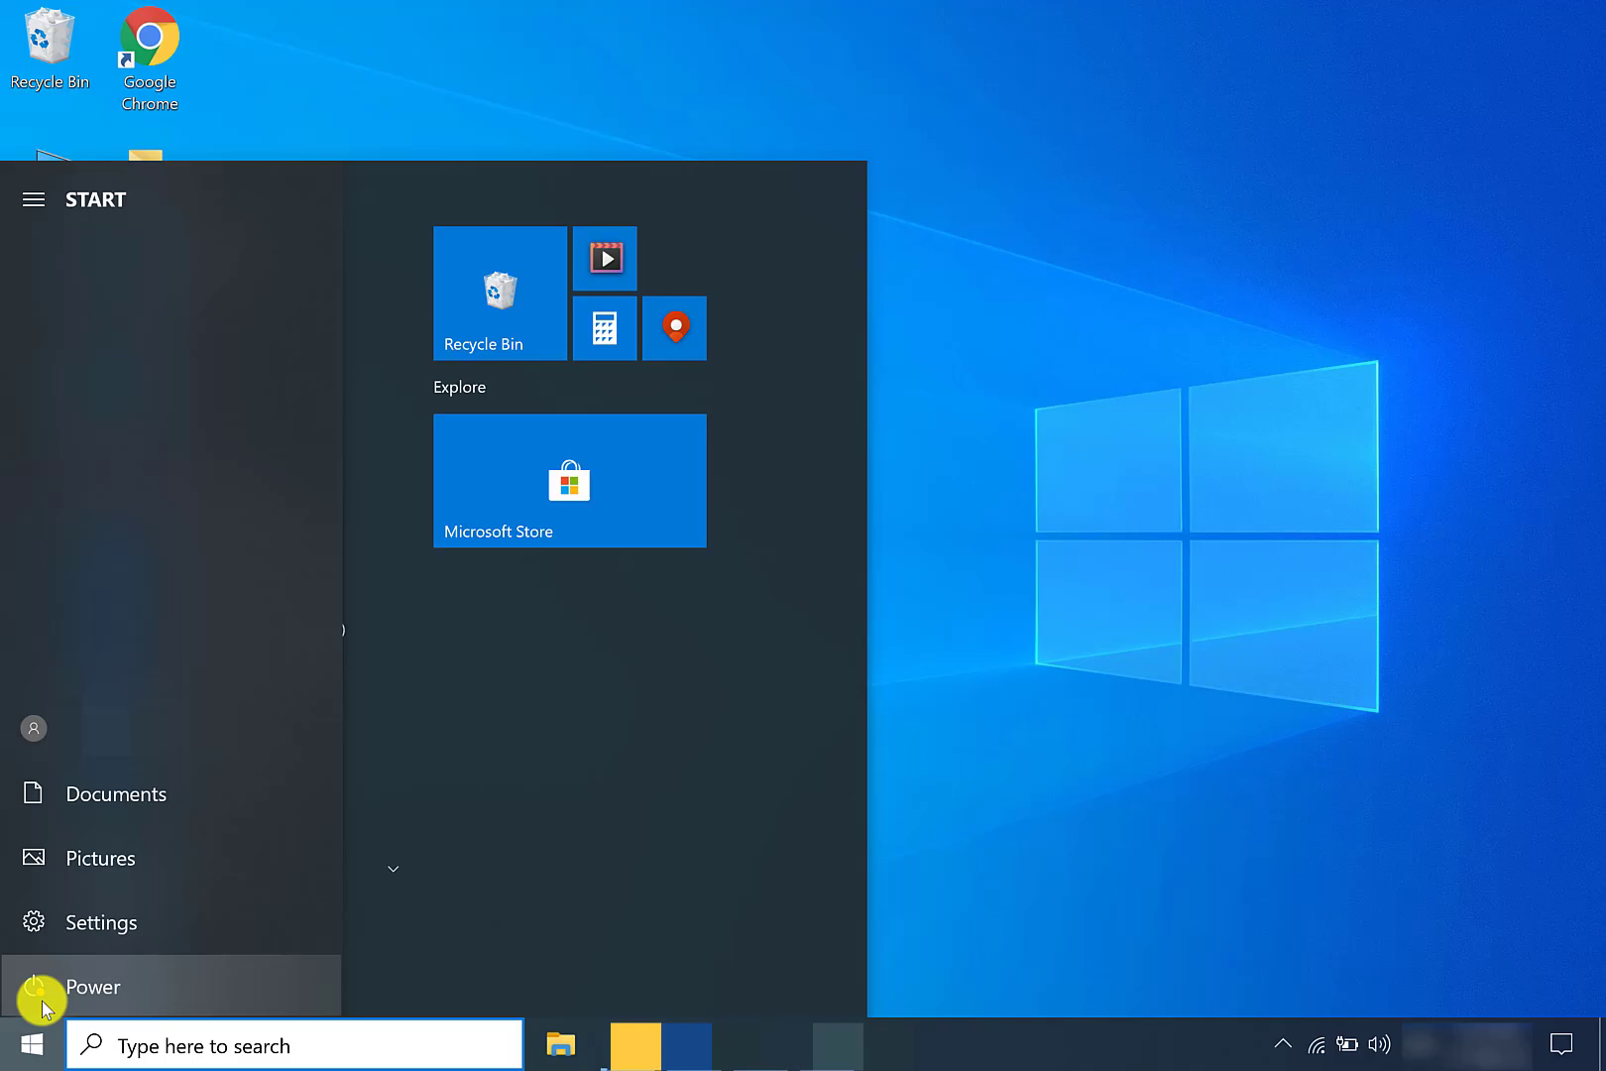
click(71, 986)
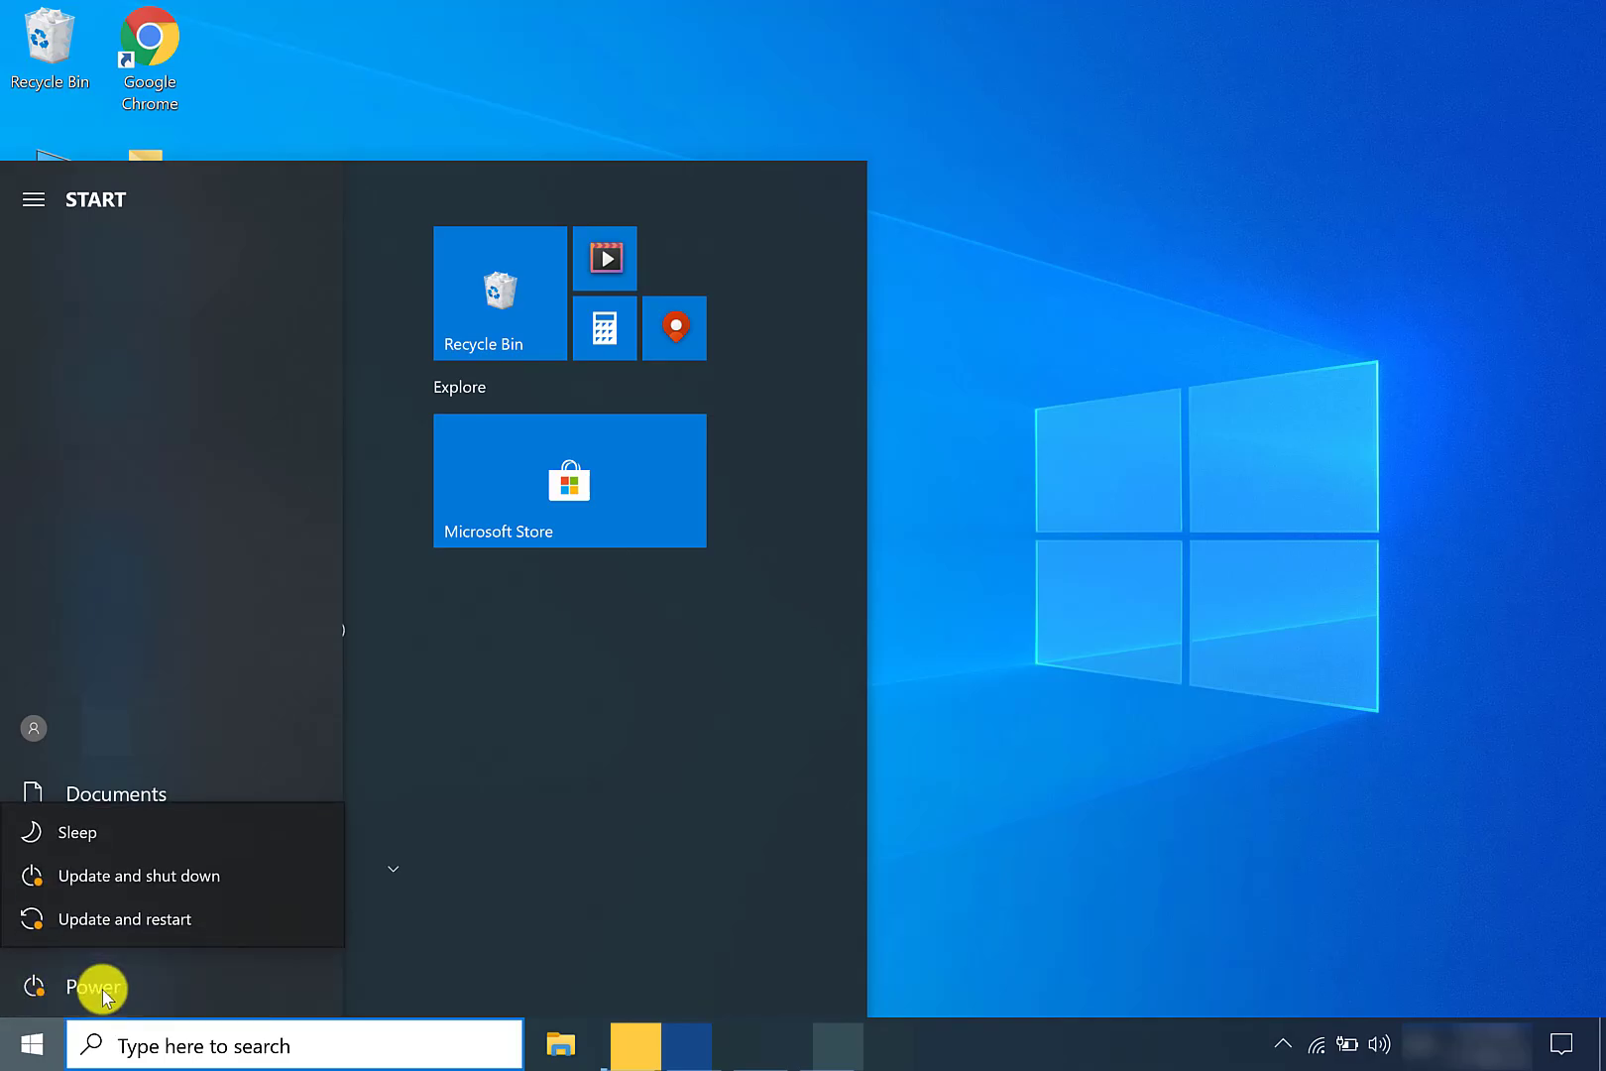
mouse_move(127, 918)
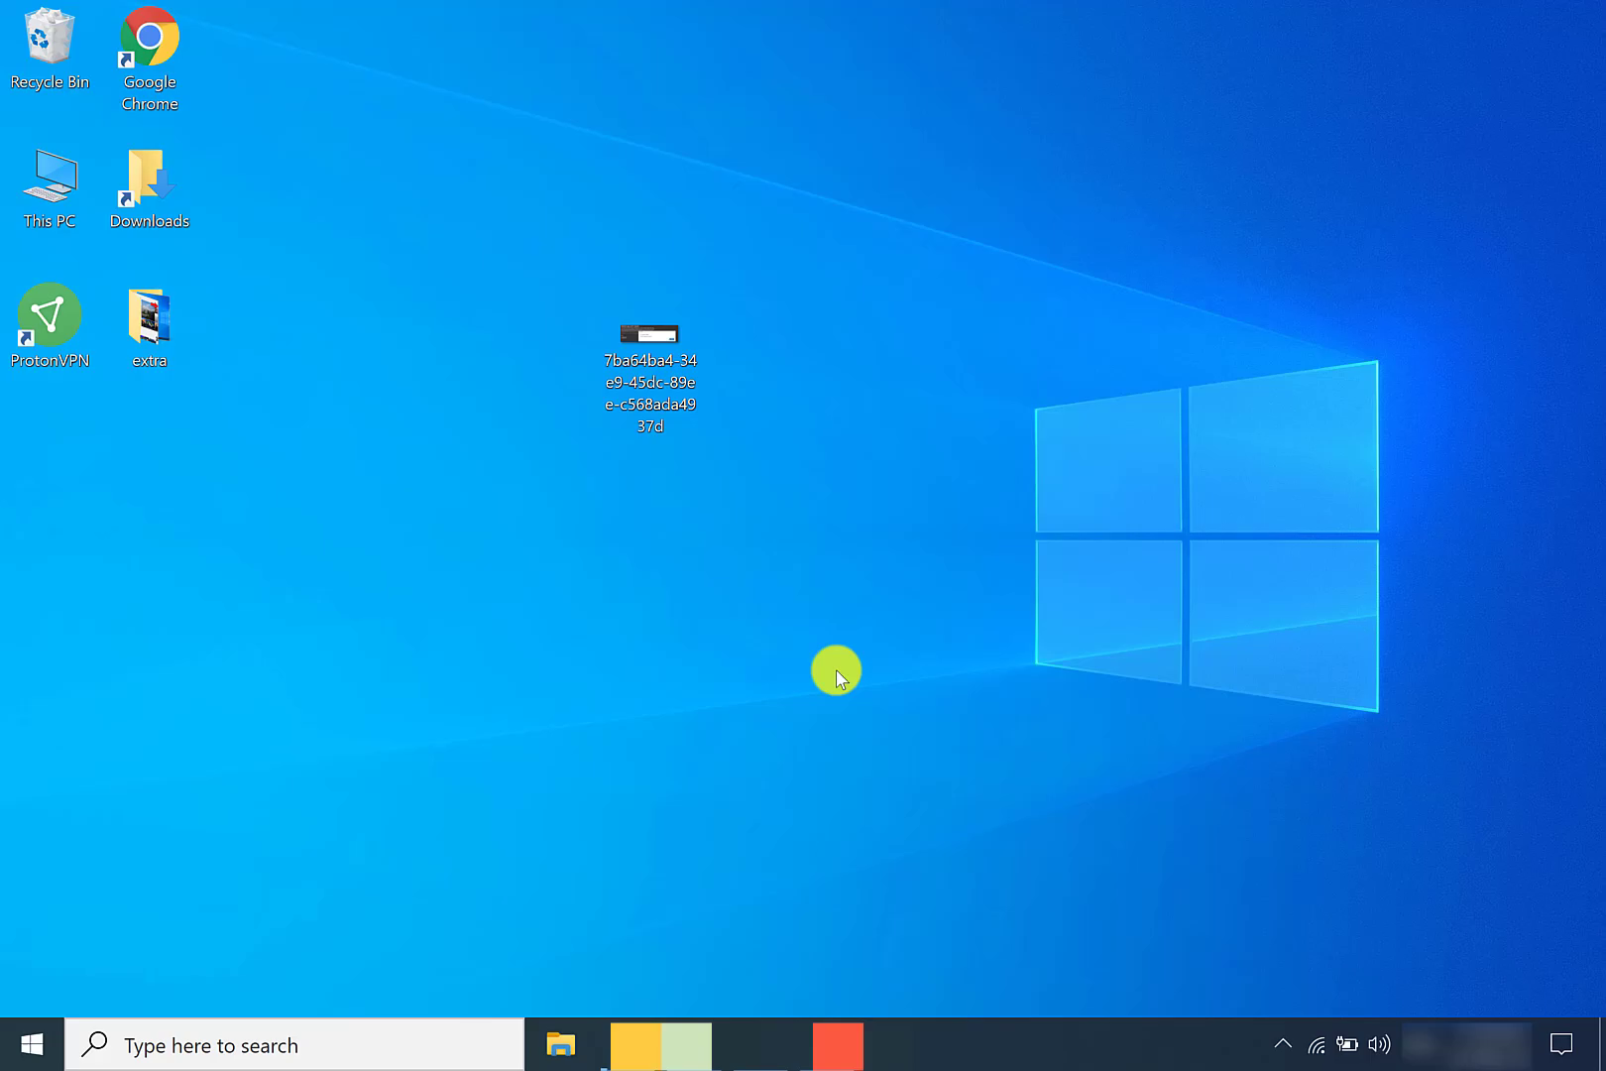
mouse_move(211, 1031)
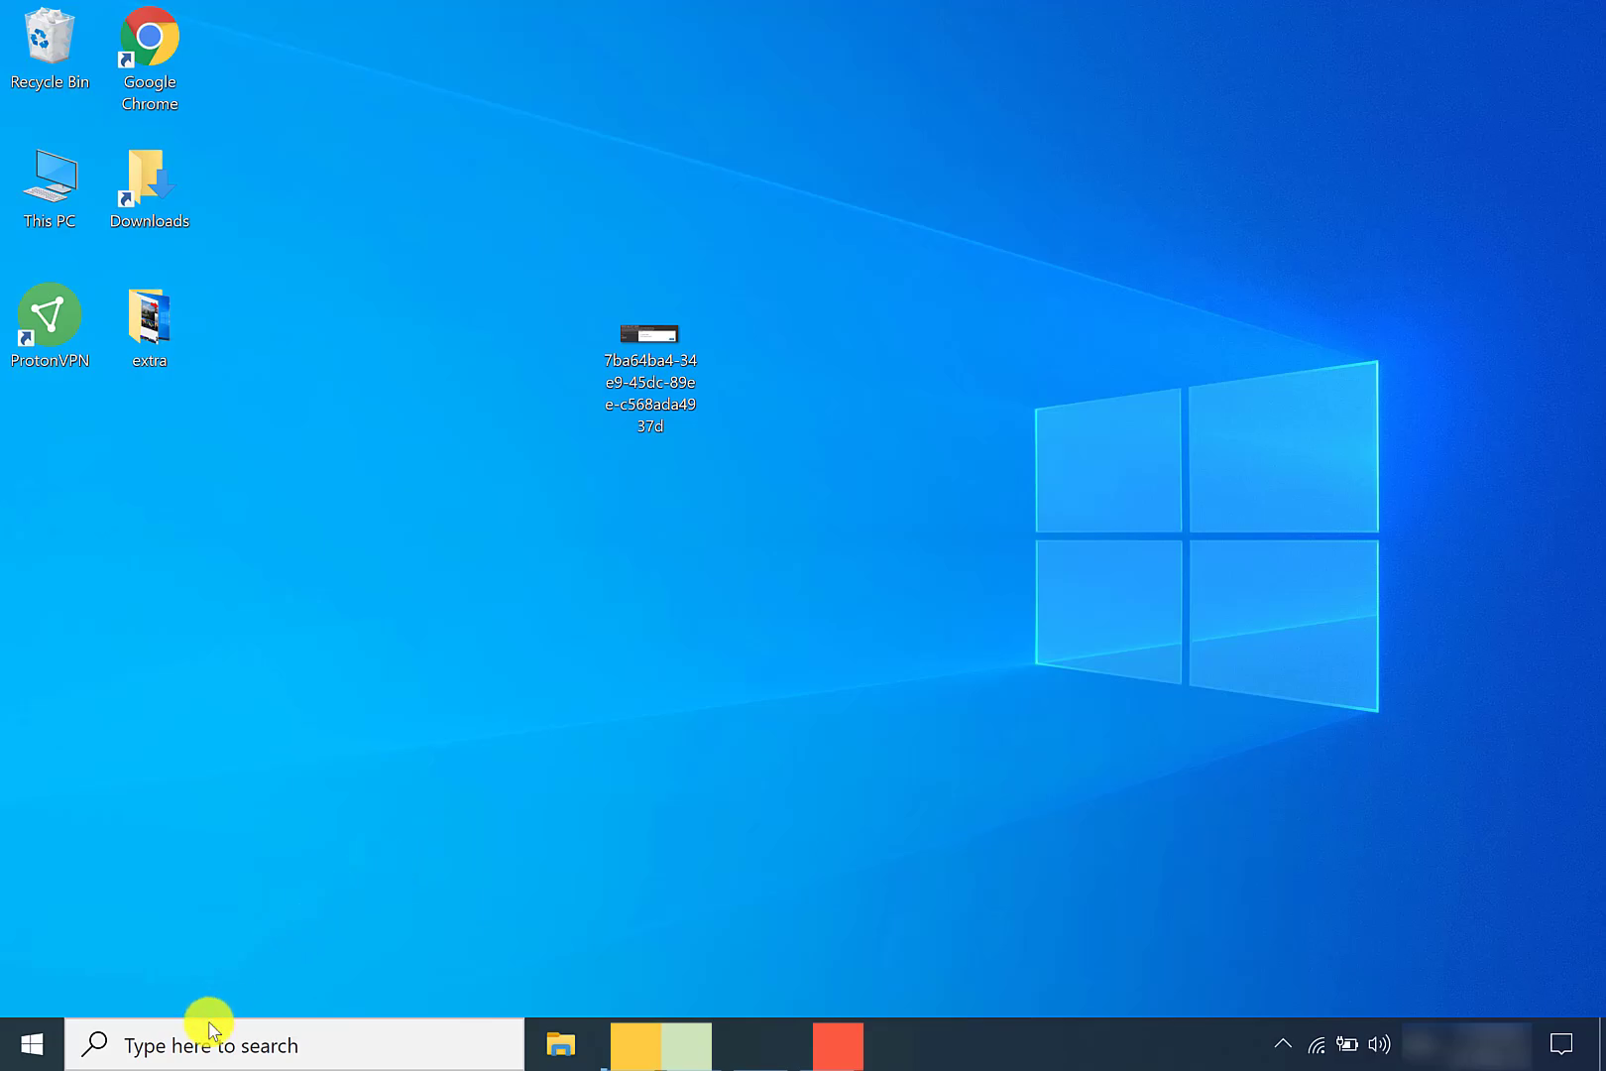
Step: Search 'wsr' and run WSReset.exe to clear the Store cache
click(205, 1044)
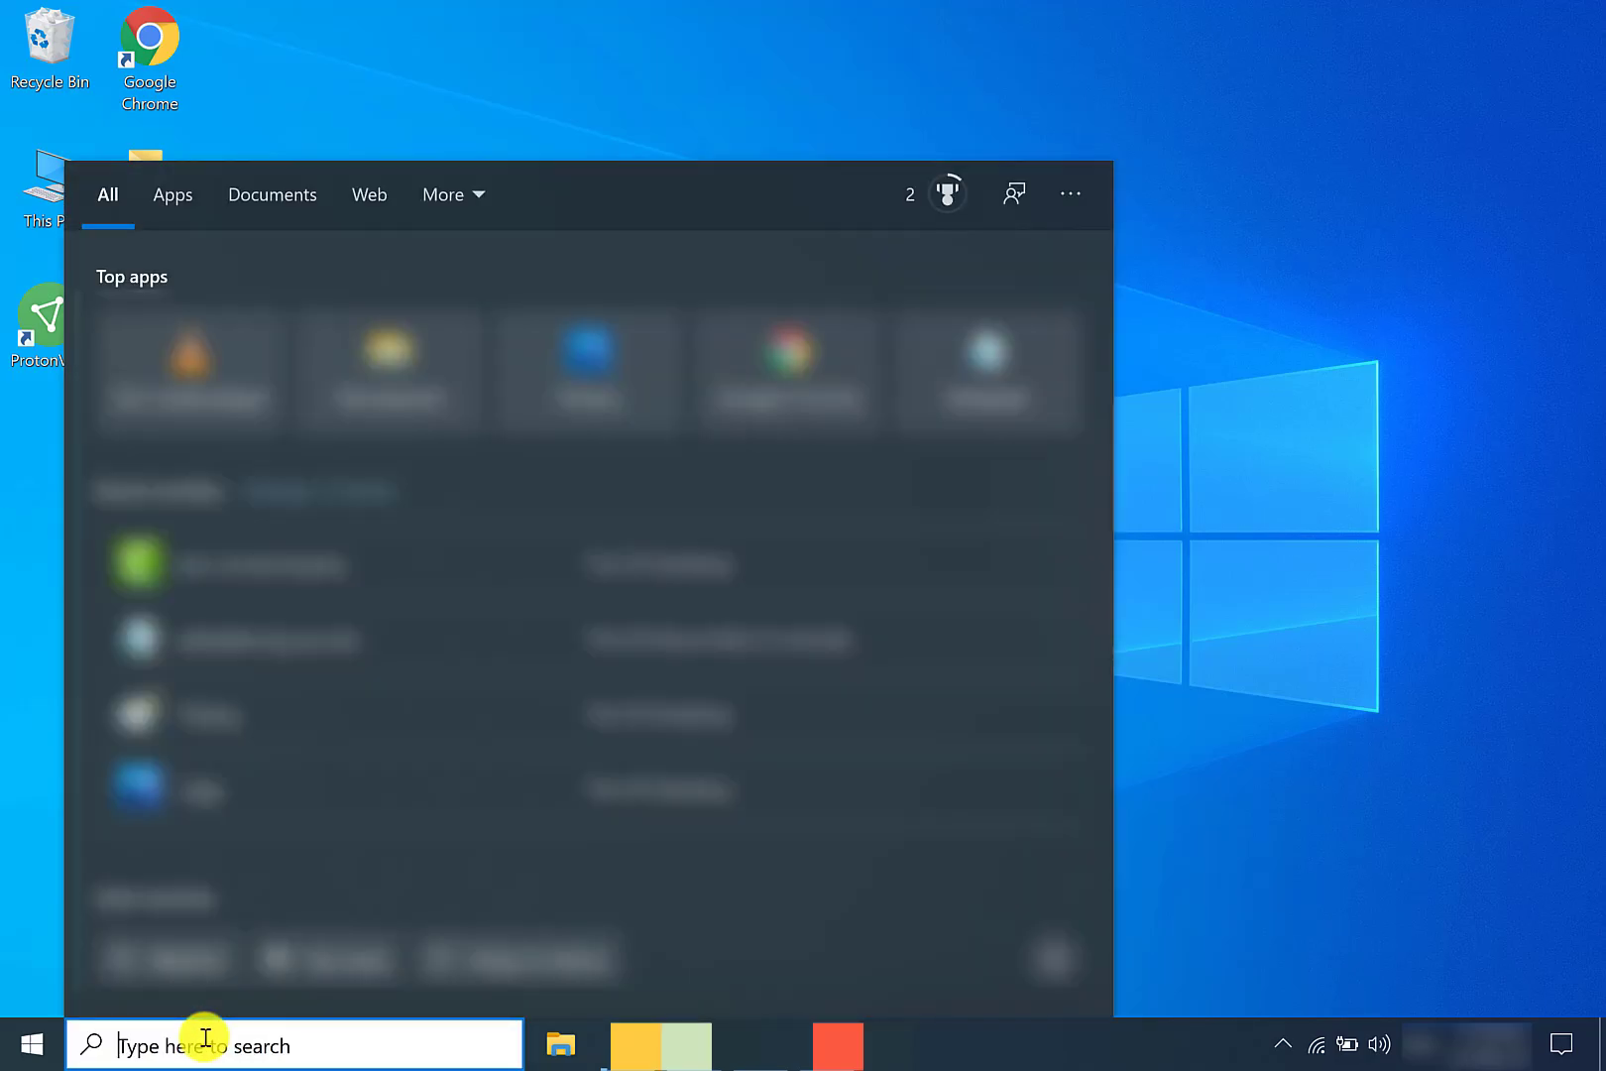
text(wsr)
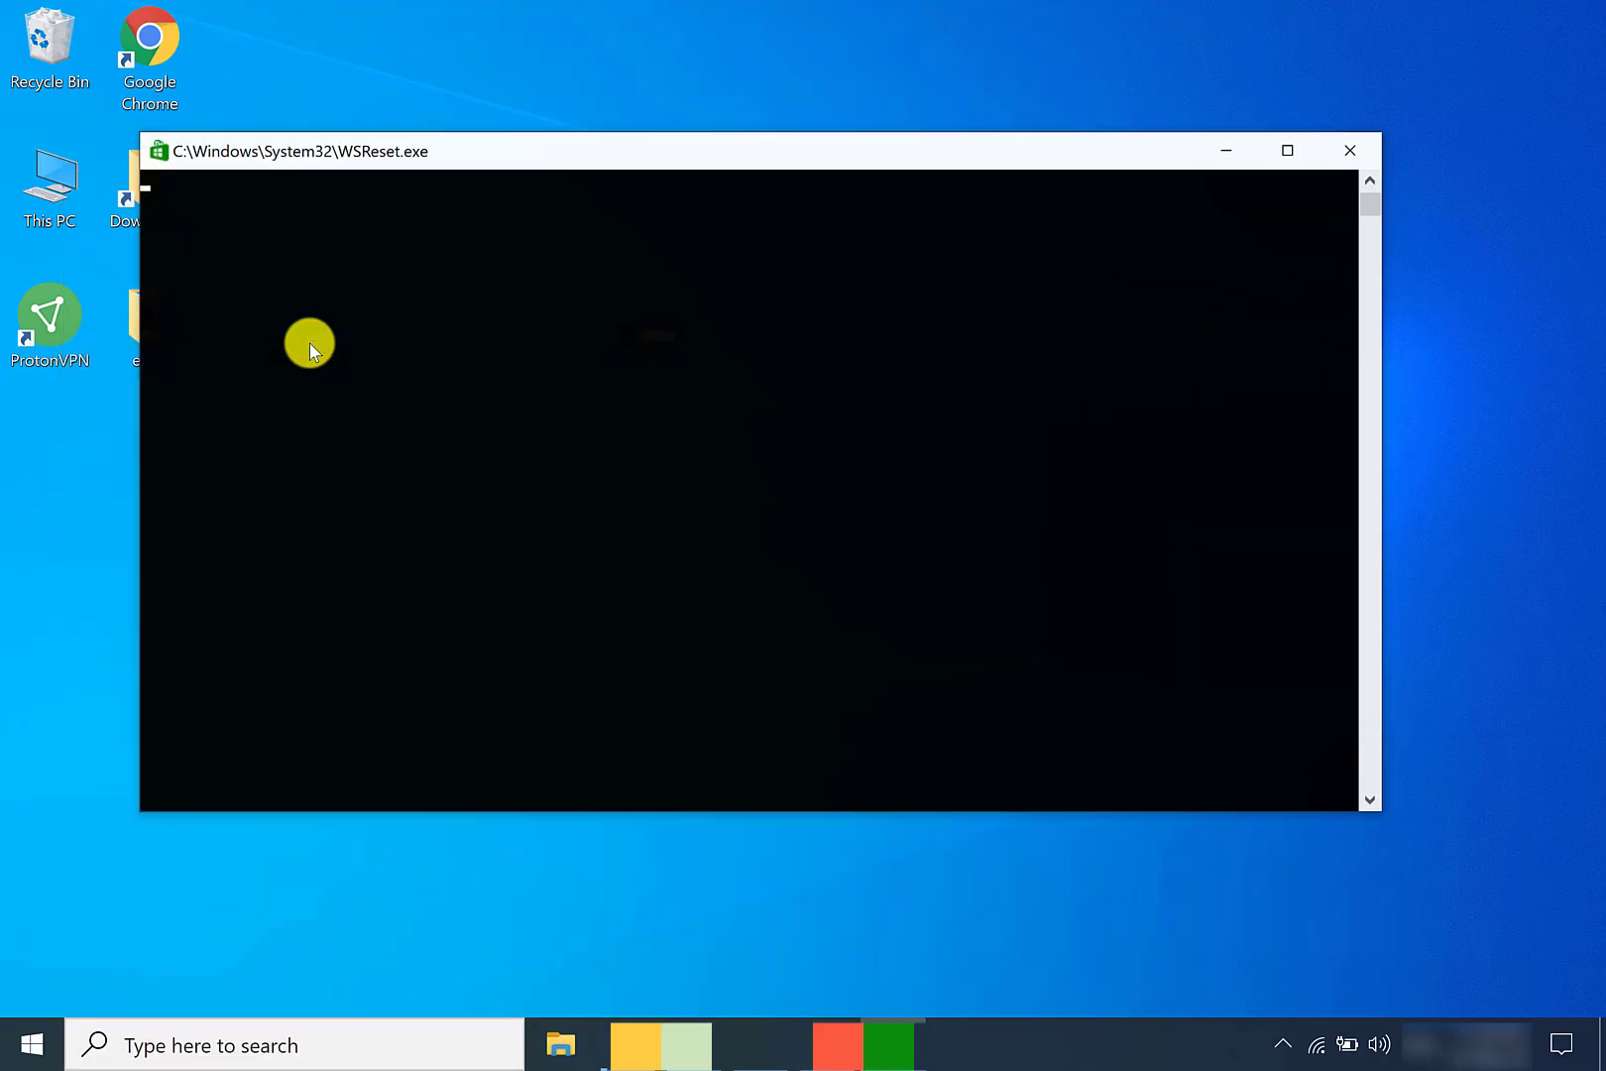
drag(308, 151, 840, 202)
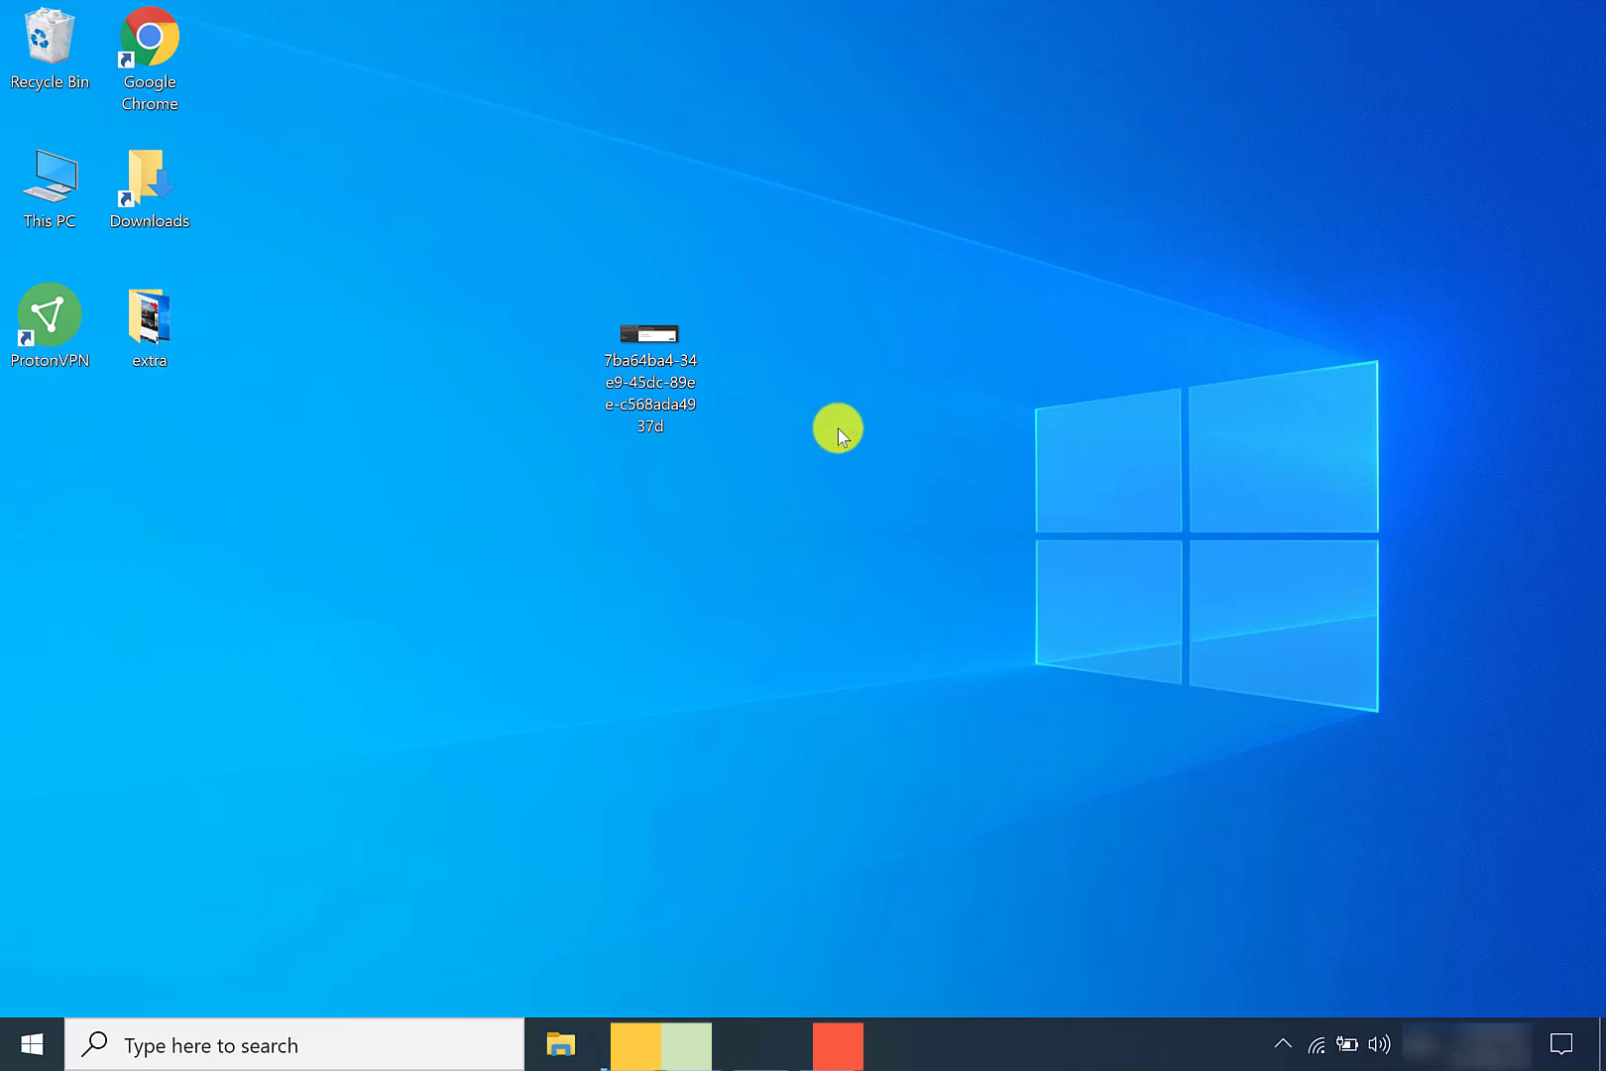
mouse_move(794, 653)
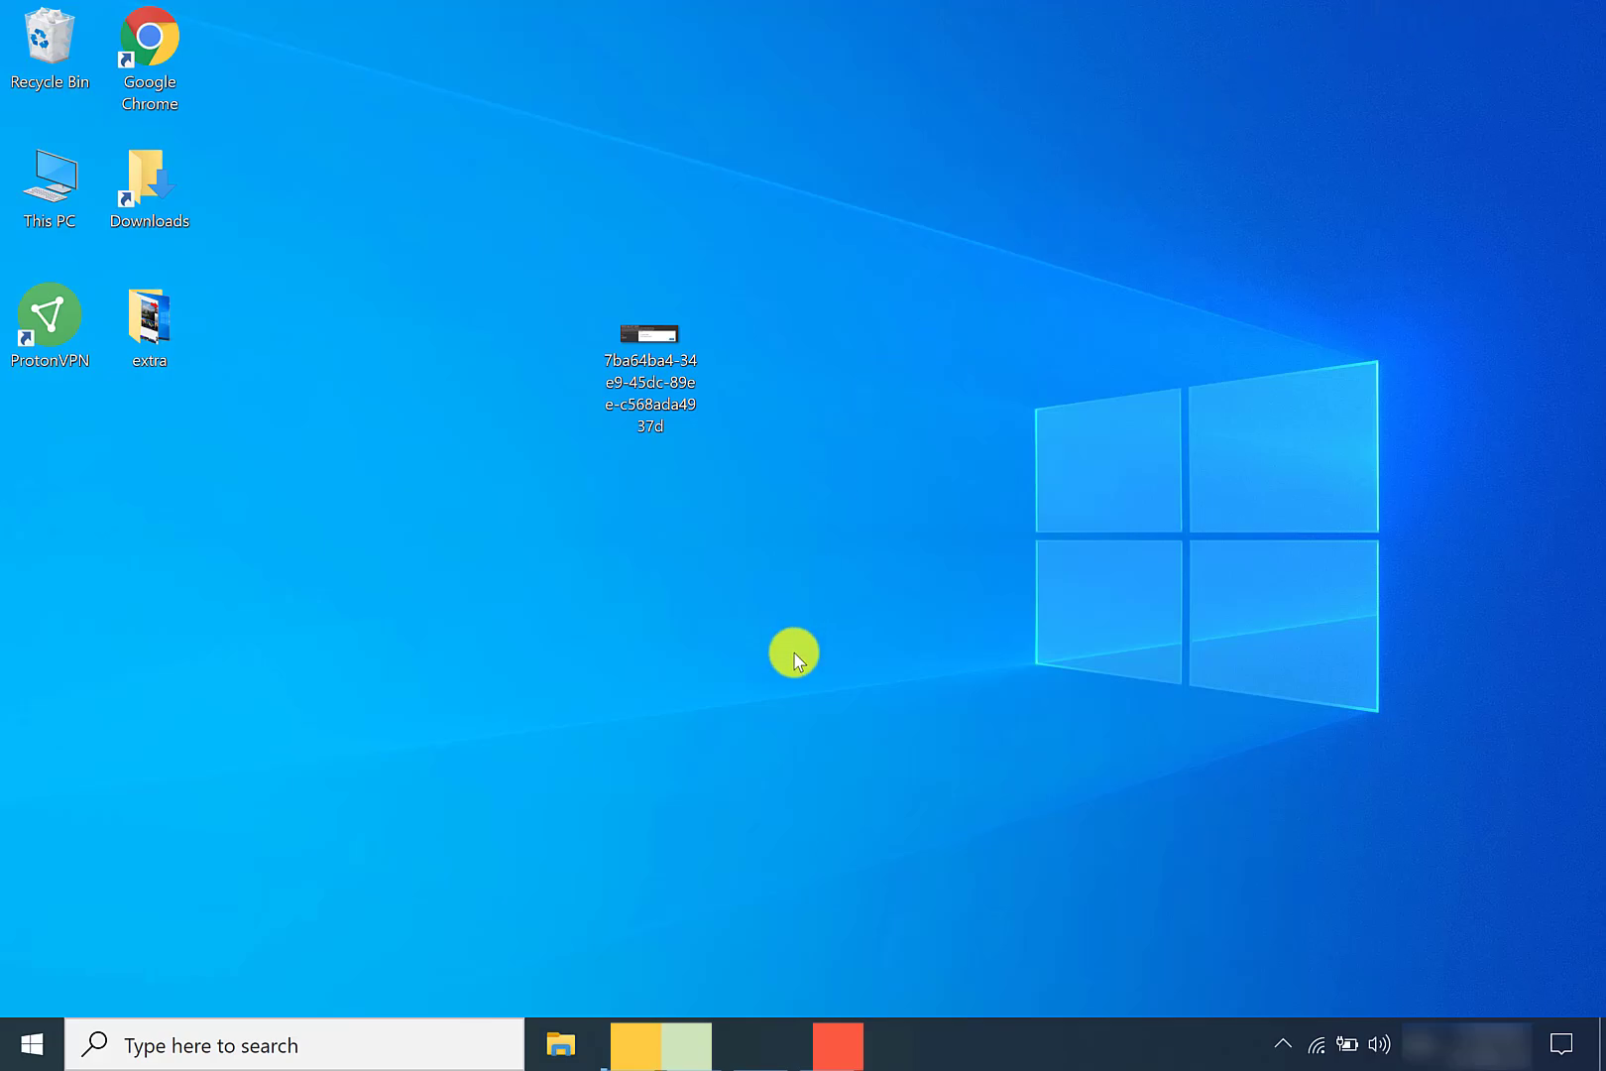